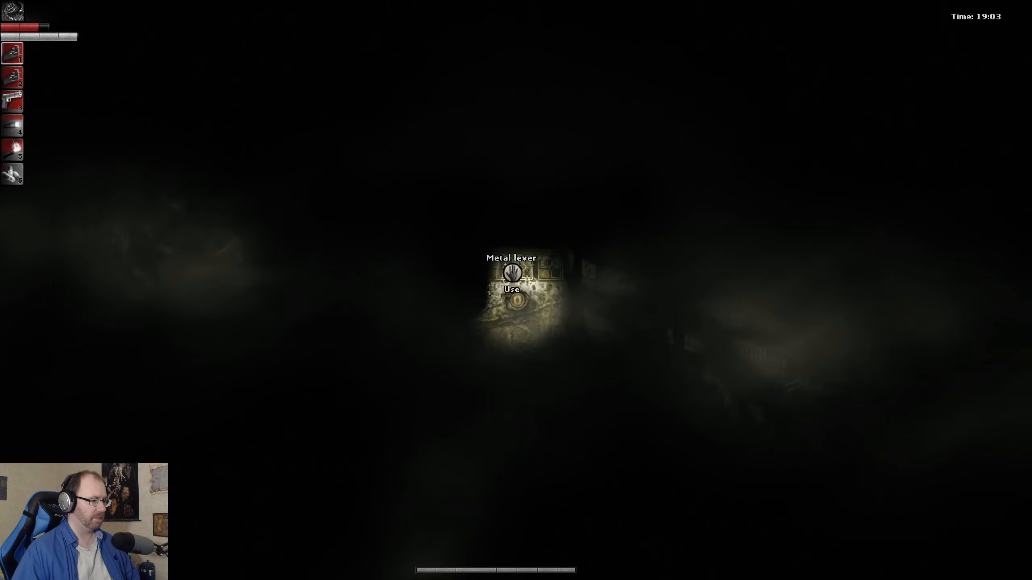
pyautogui.click(512, 273)
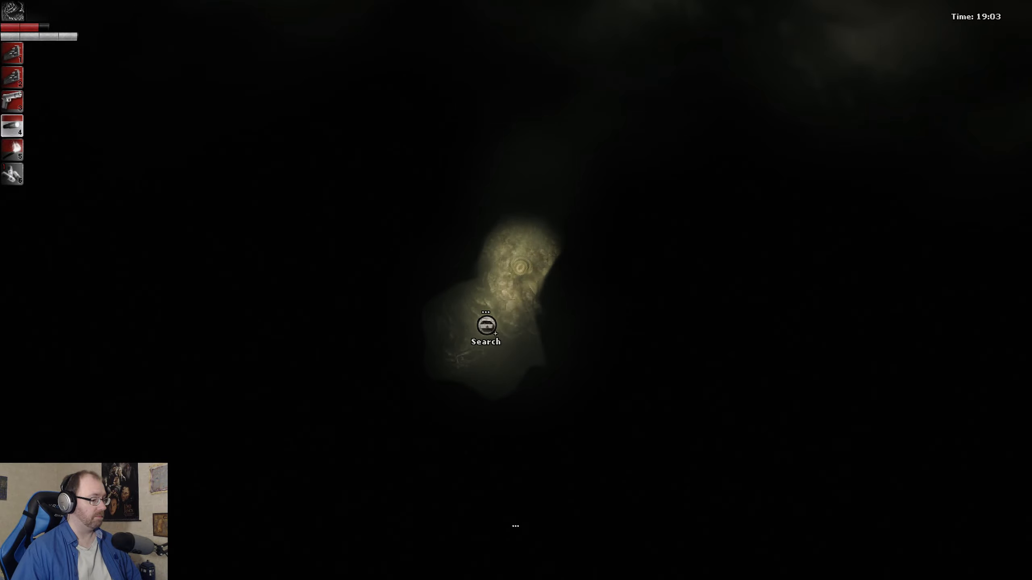
pyautogui.click(485, 327)
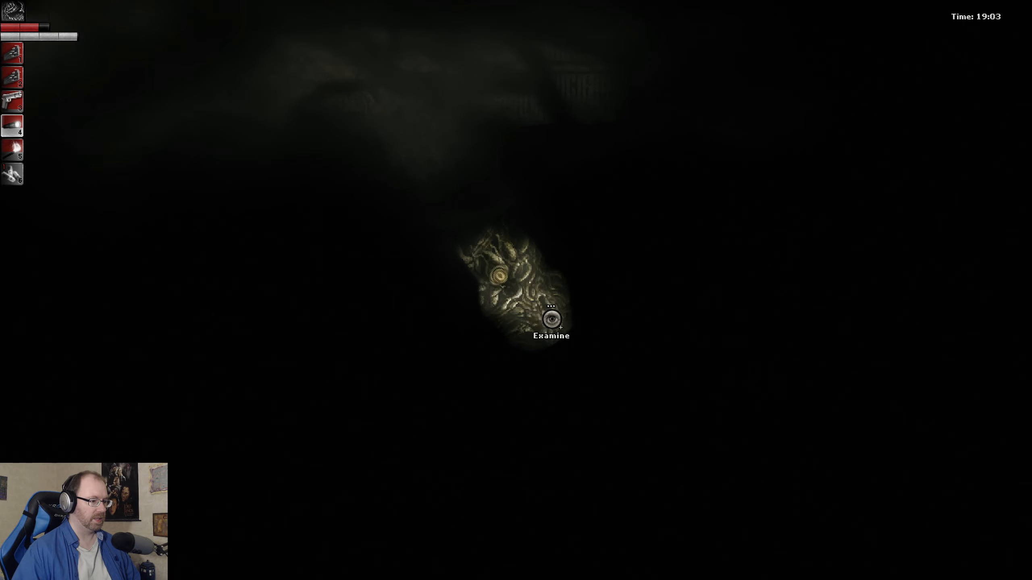
pyautogui.click(552, 318)
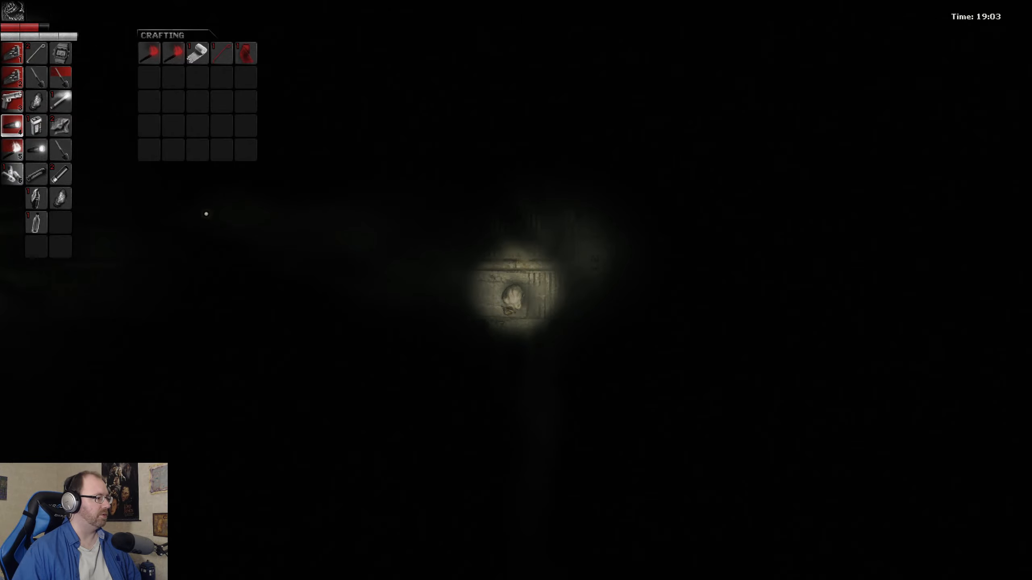
pyautogui.moveTo(12, 77)
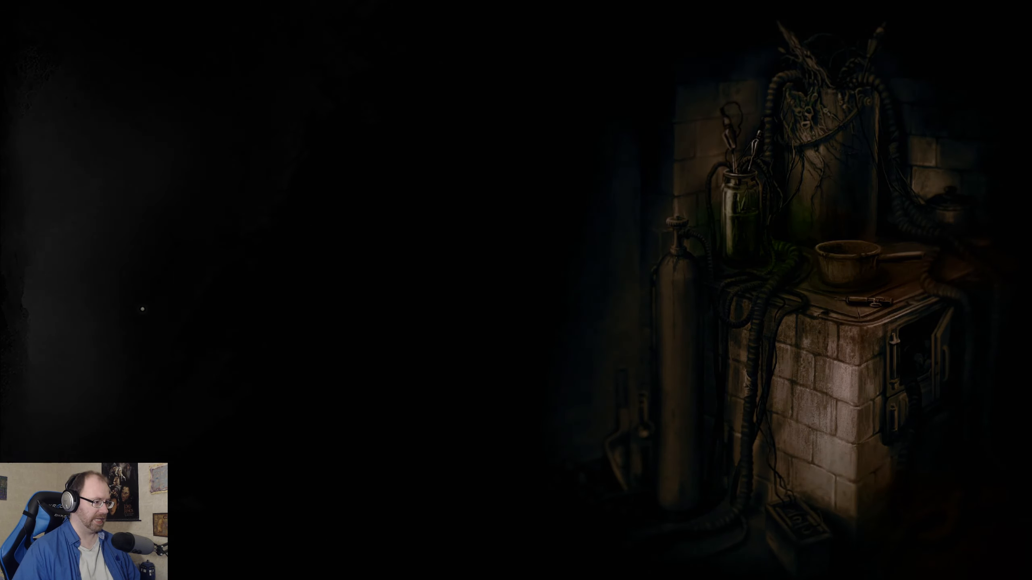
pyautogui.click(915, 355)
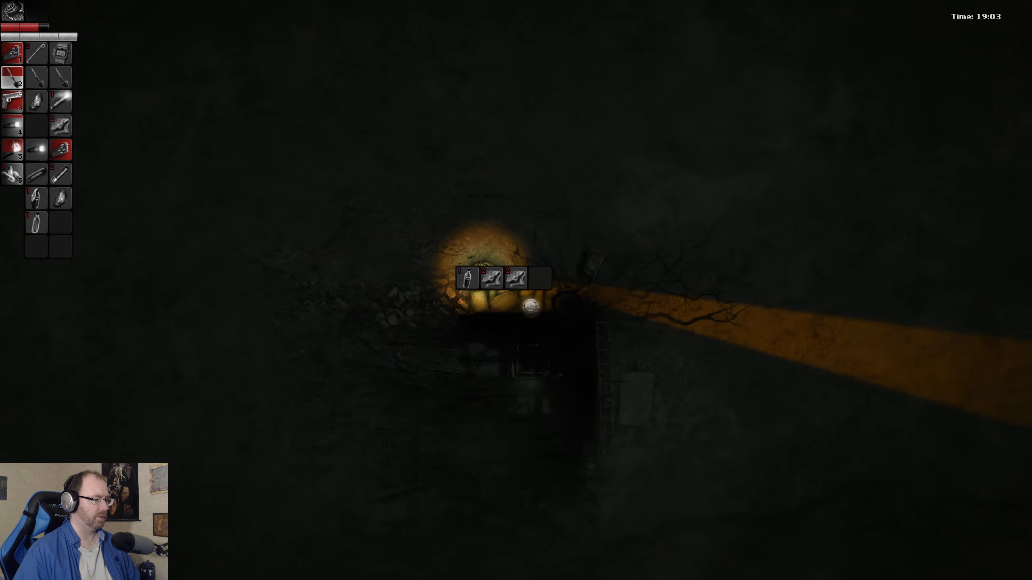
pyautogui.moveTo(494, 278)
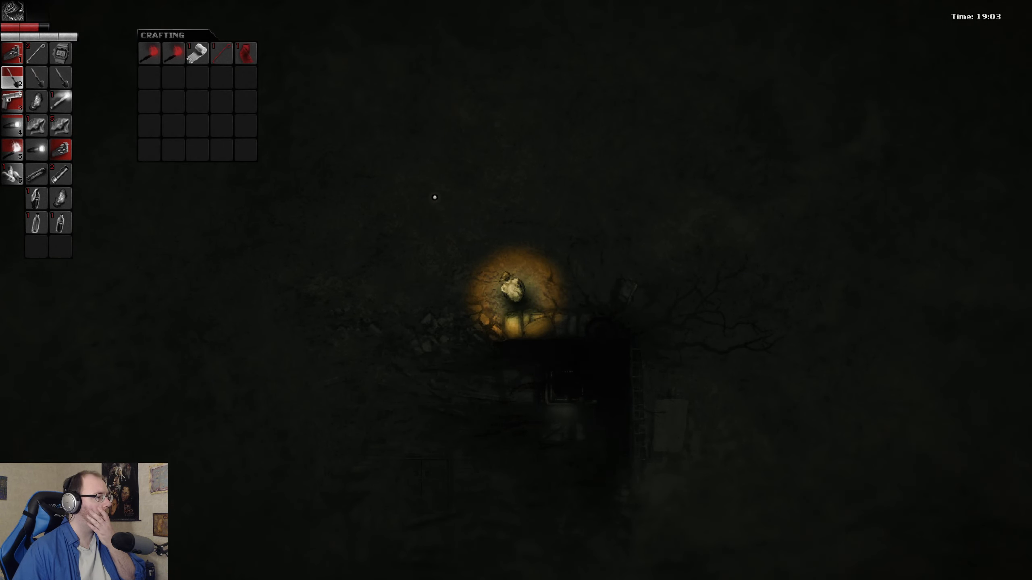
pyautogui.moveTo(198, 52)
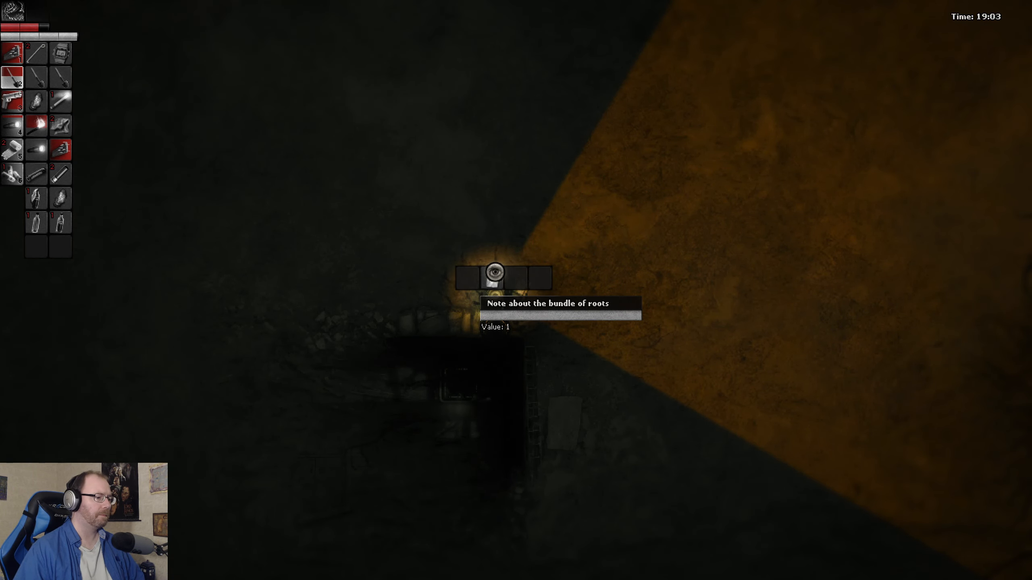
pyautogui.click(492, 272)
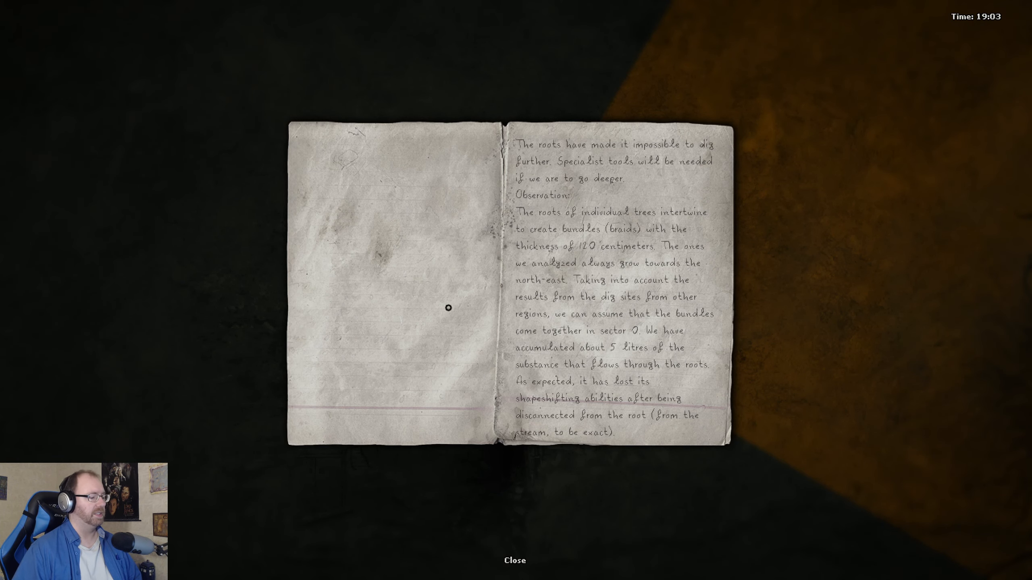
pyautogui.click(514, 562)
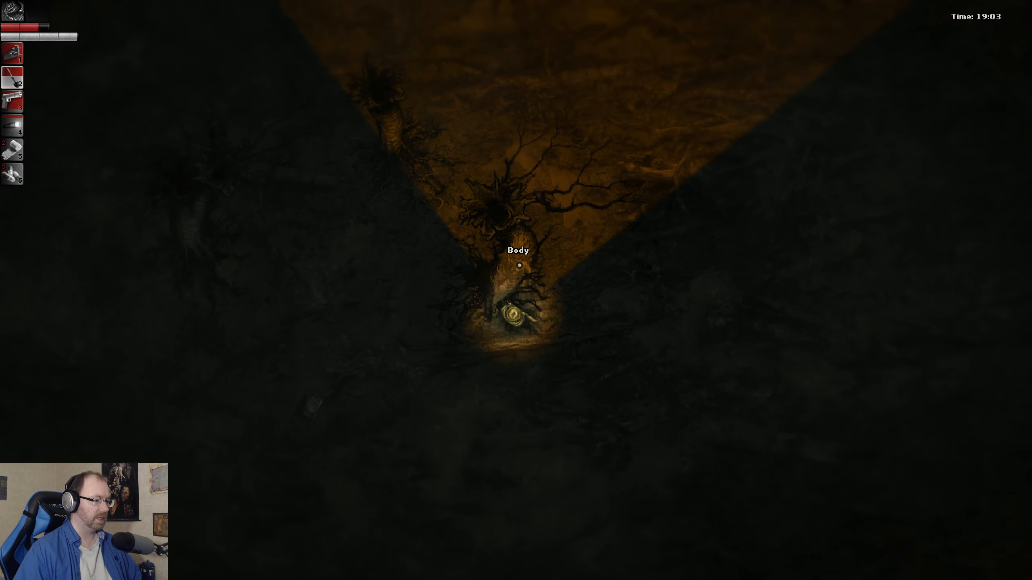
pyautogui.click(517, 265)
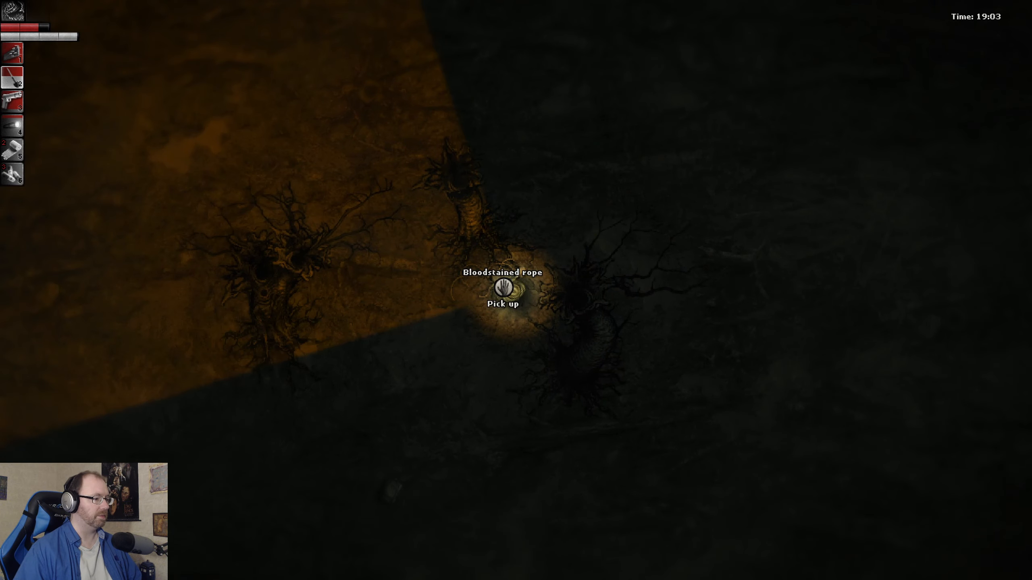
pyautogui.click(501, 289)
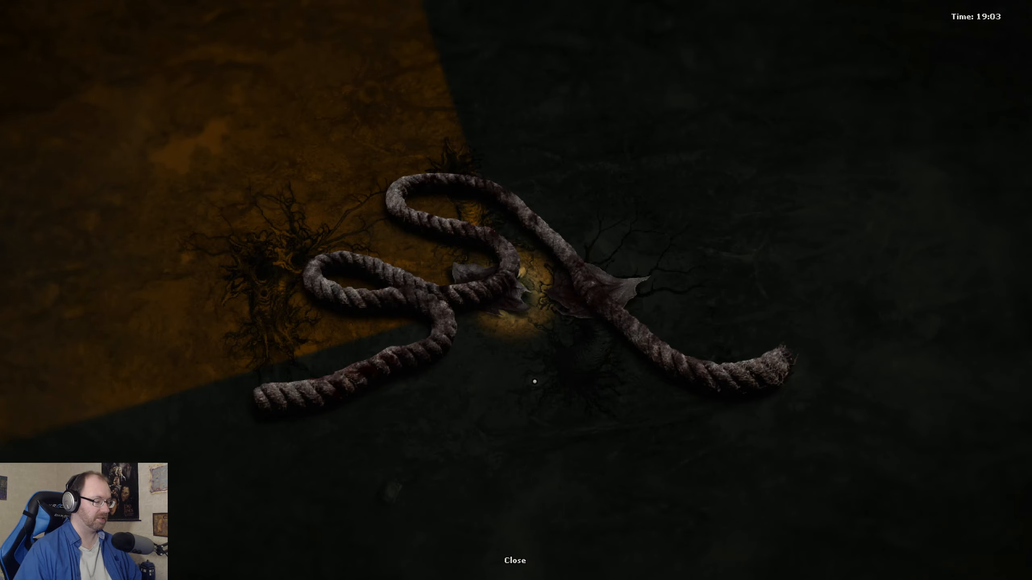
pyautogui.click(514, 560)
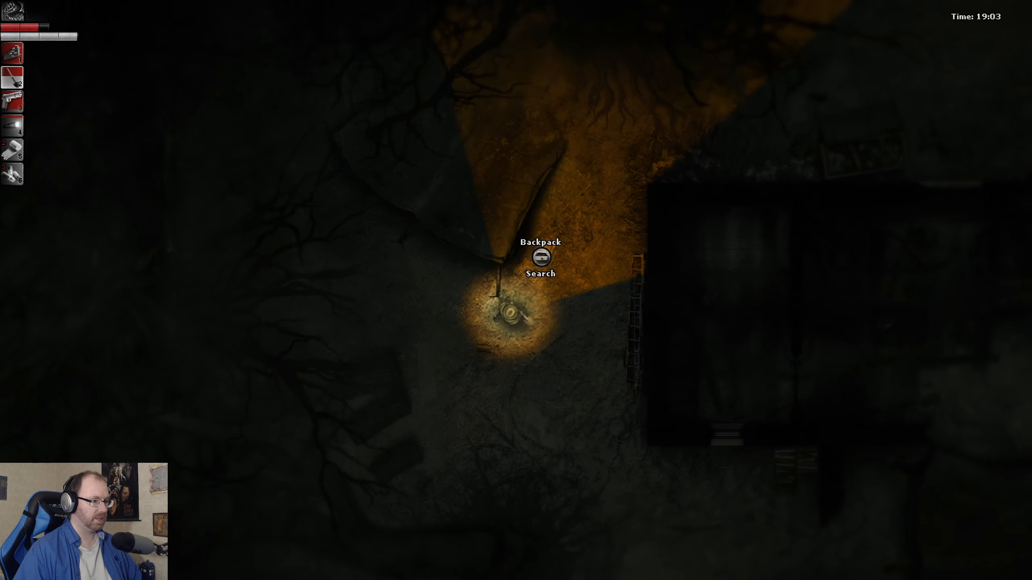
pyautogui.click(540, 273)
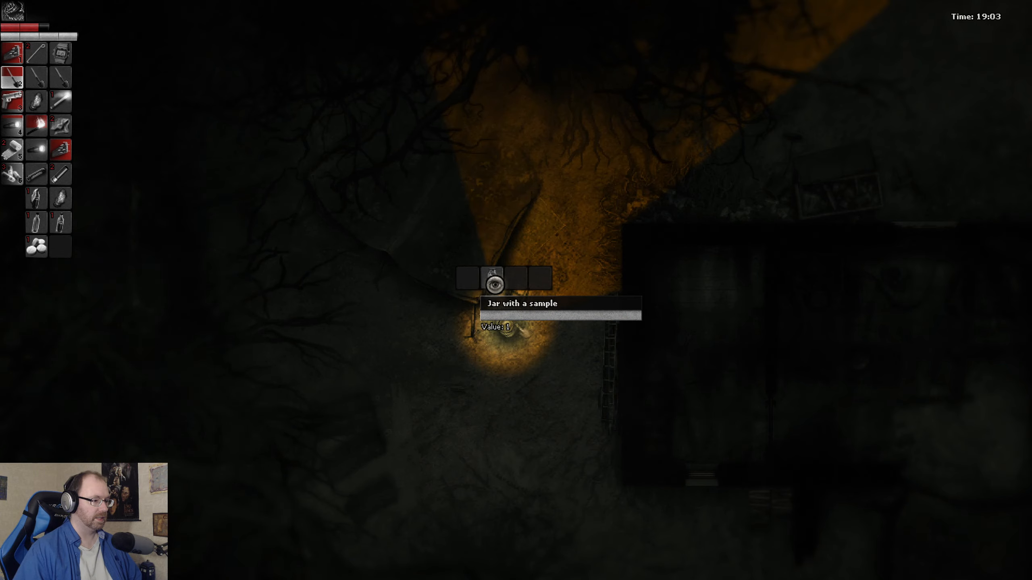
pyautogui.click(490, 281)
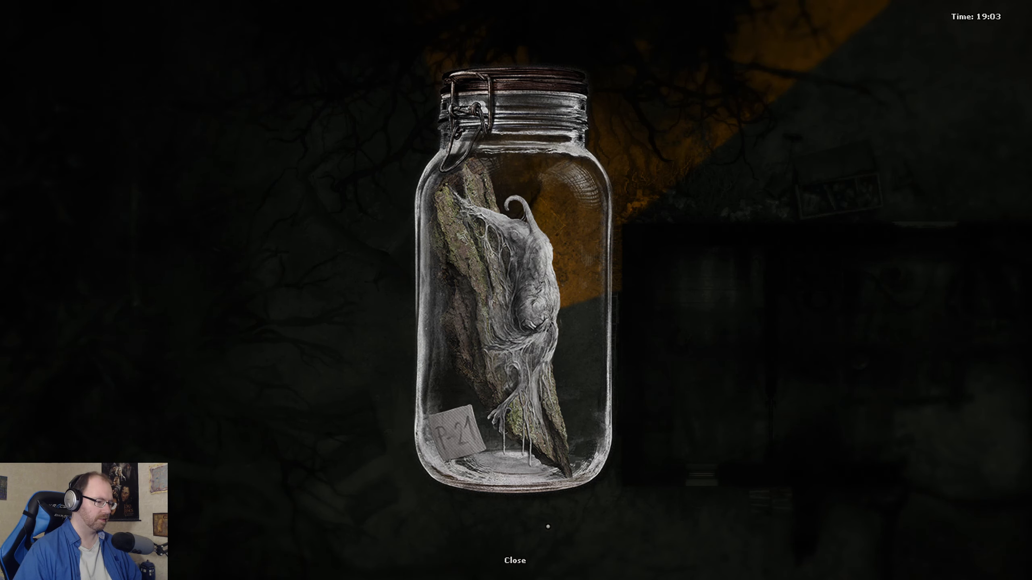
pyautogui.click(514, 560)
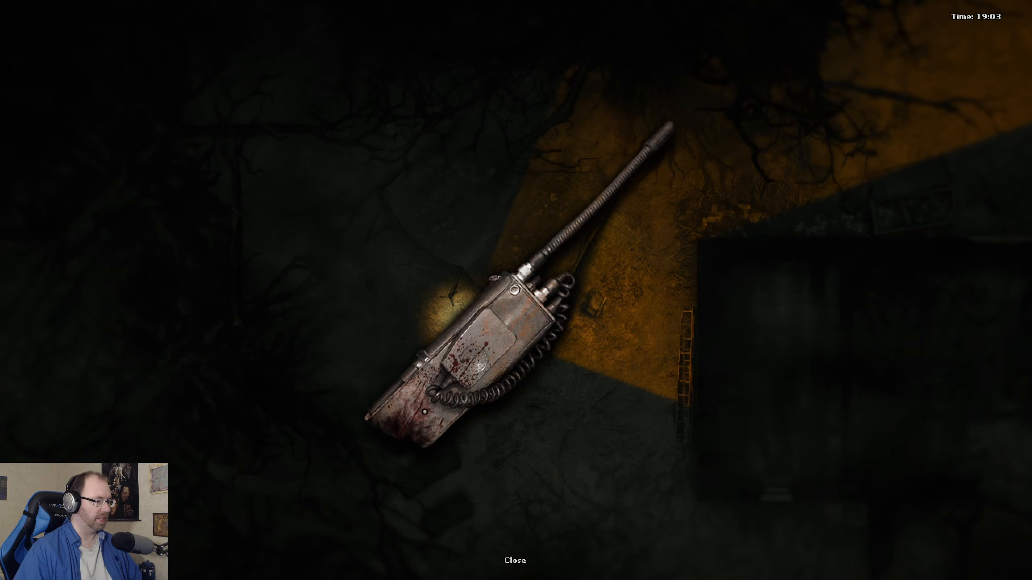
pyautogui.click(514, 561)
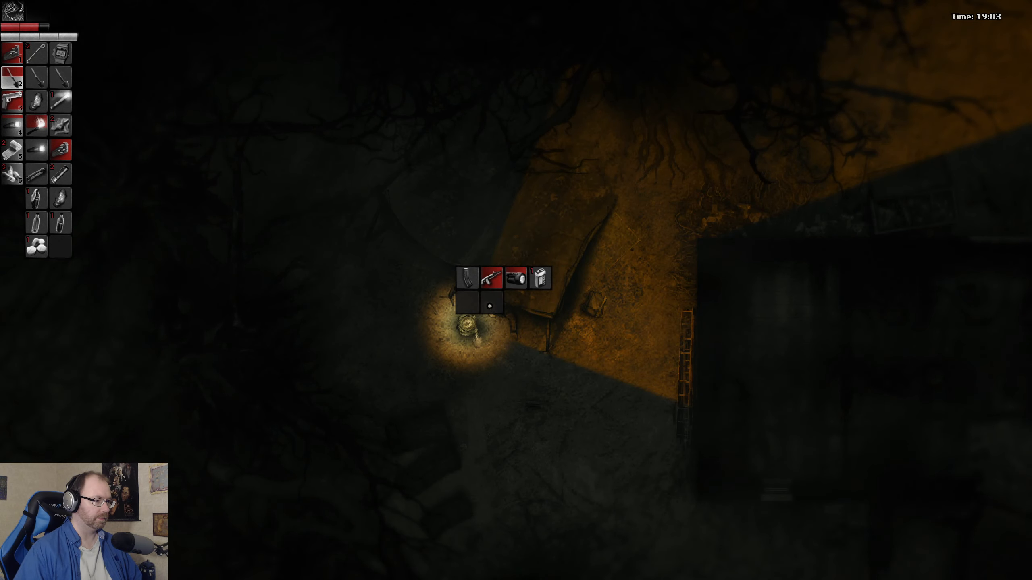
pyautogui.moveTo(491, 277)
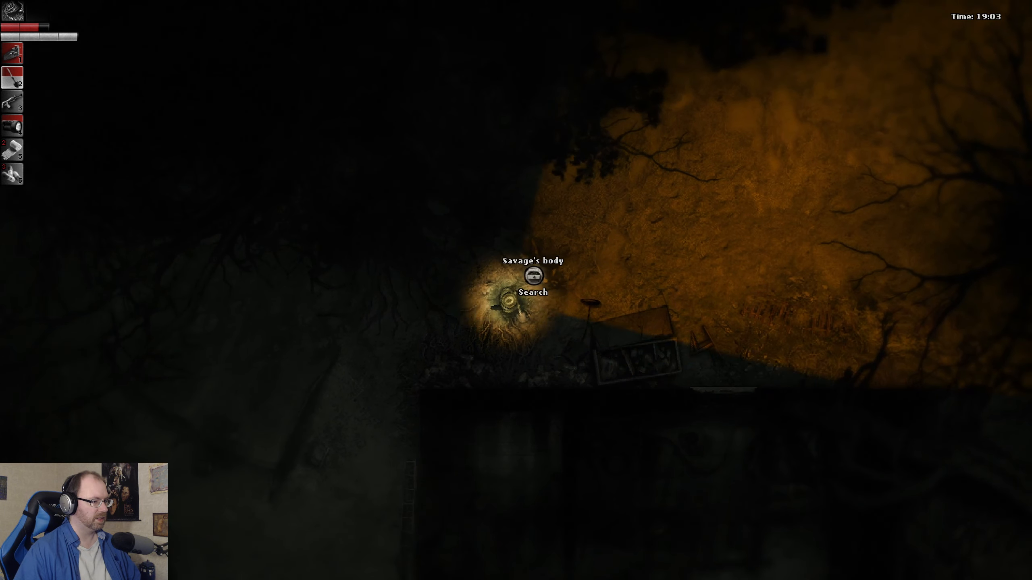
pyautogui.click(531, 292)
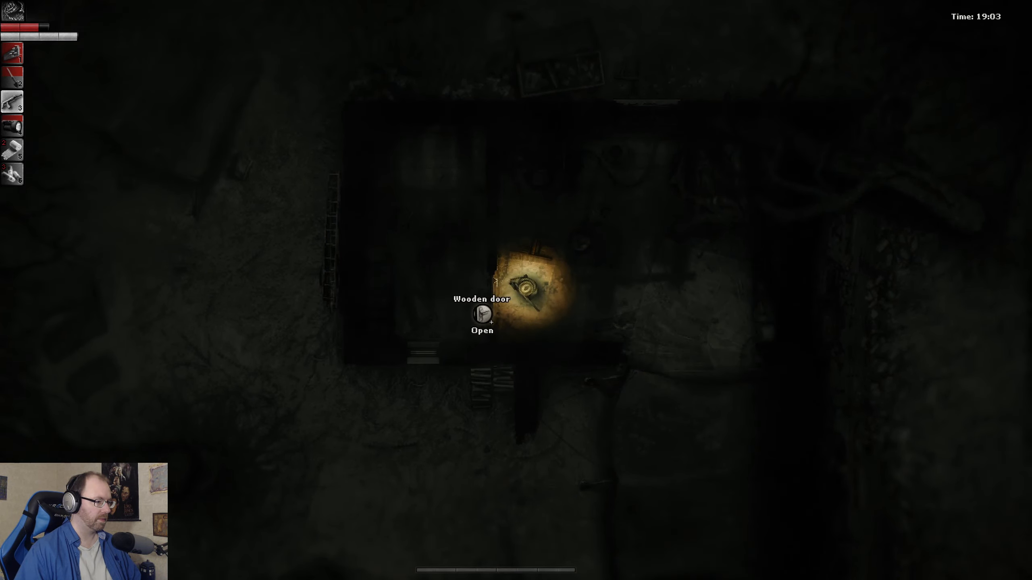
pyautogui.click(481, 313)
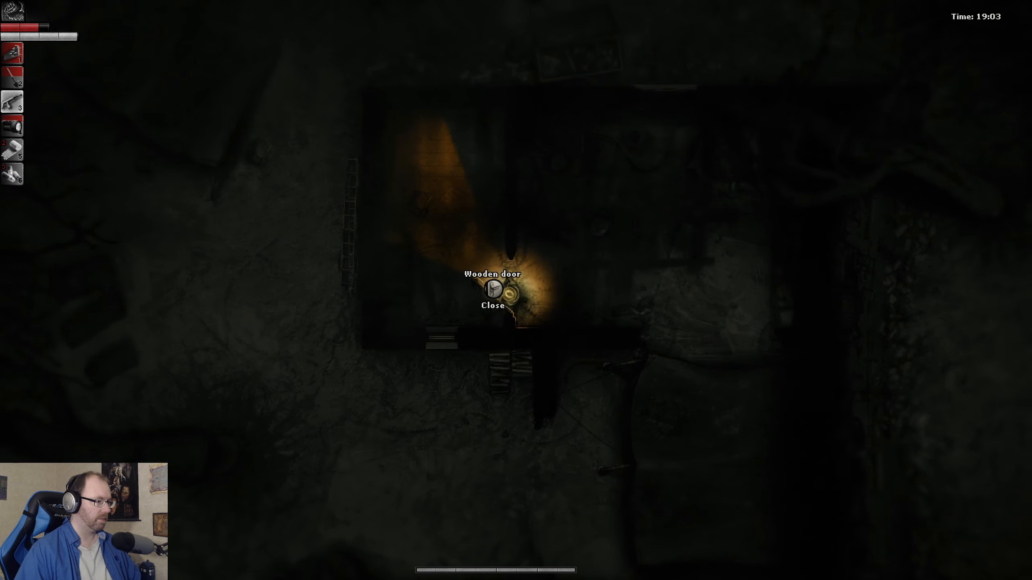
pyautogui.click(492, 291)
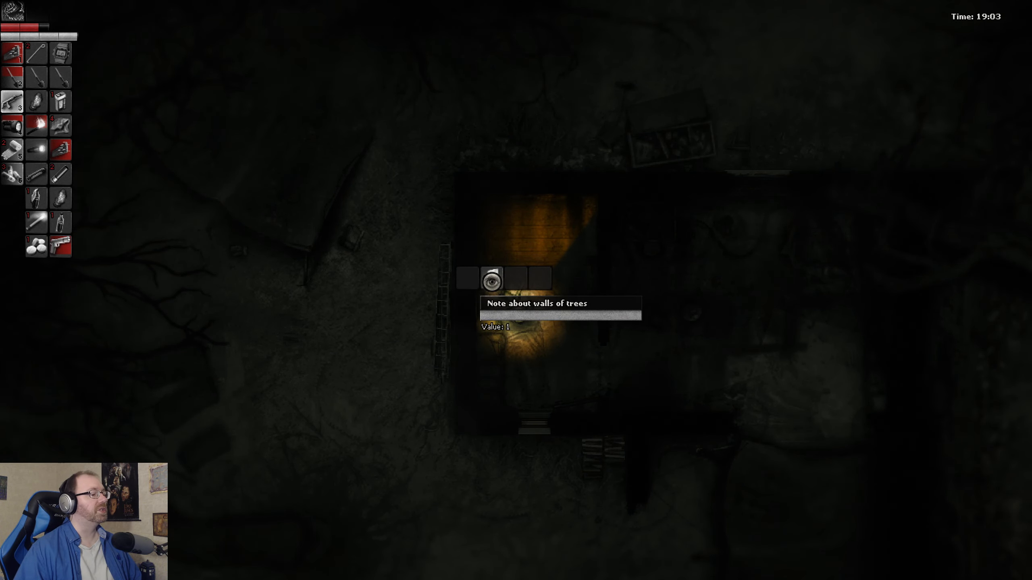
pyautogui.click(490, 276)
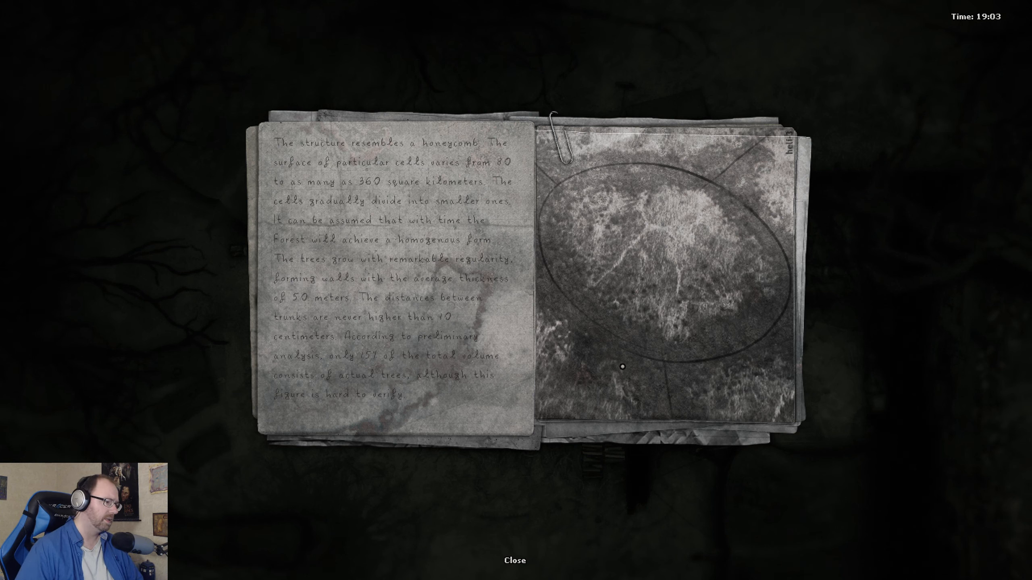
pyautogui.moveTo(399, 317)
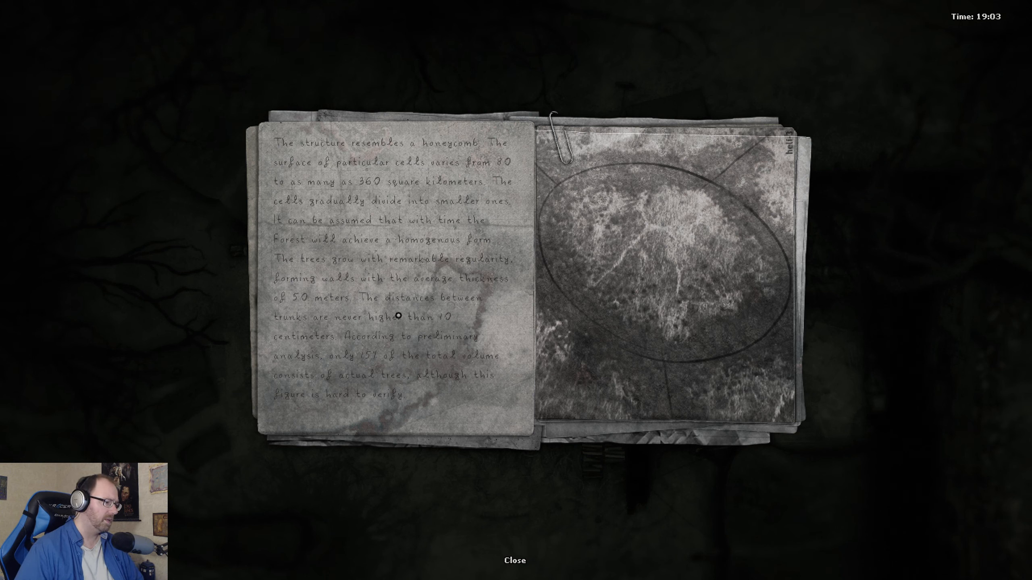
pyautogui.moveTo(447, 323)
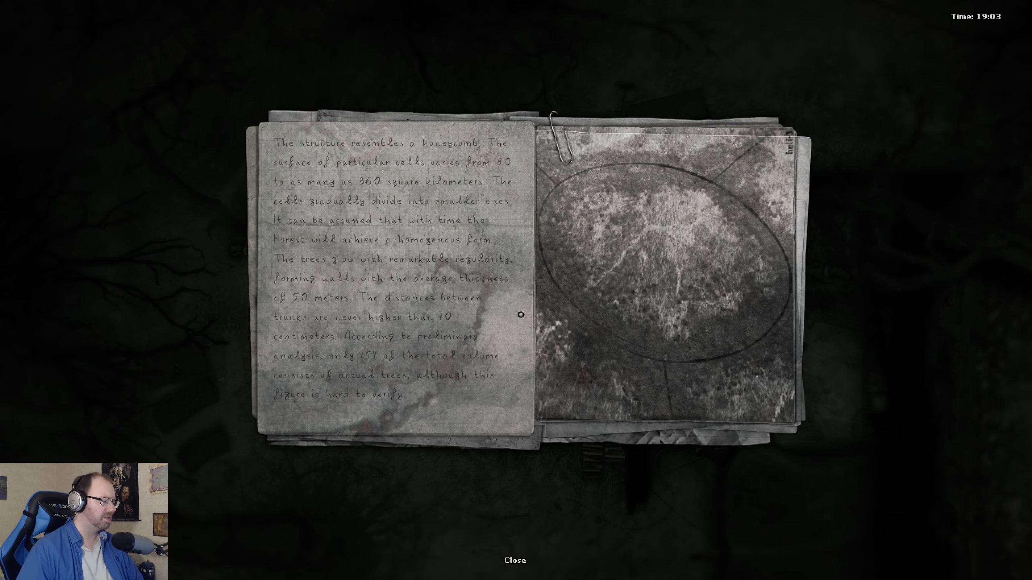
pyautogui.moveTo(505, 316)
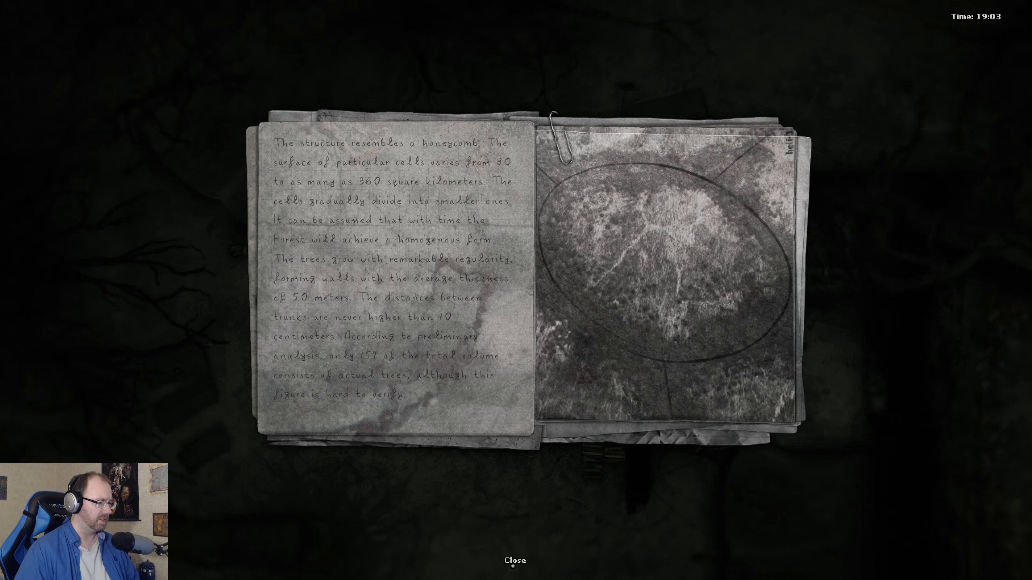
pyautogui.click(515, 561)
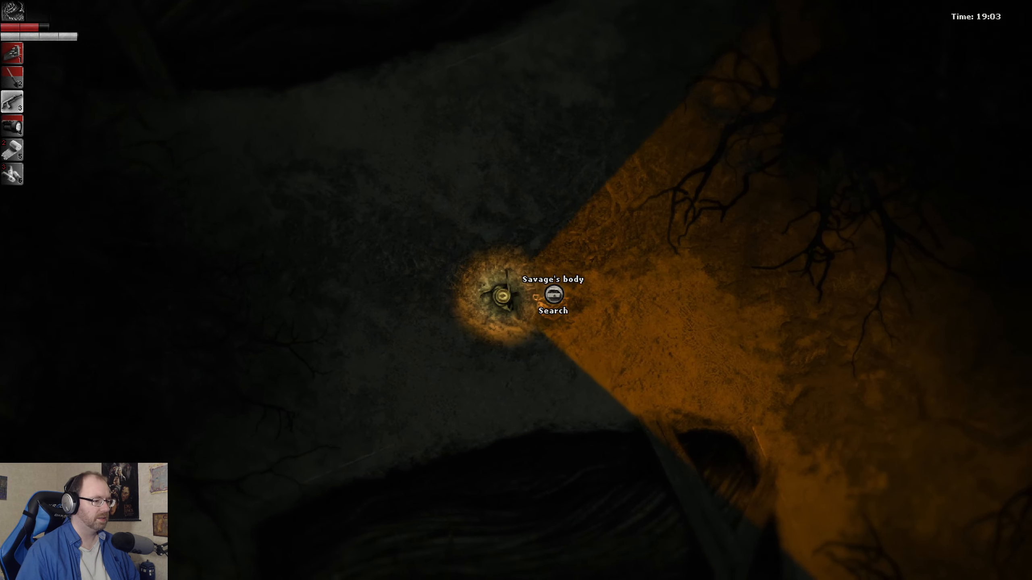
pyautogui.click(553, 294)
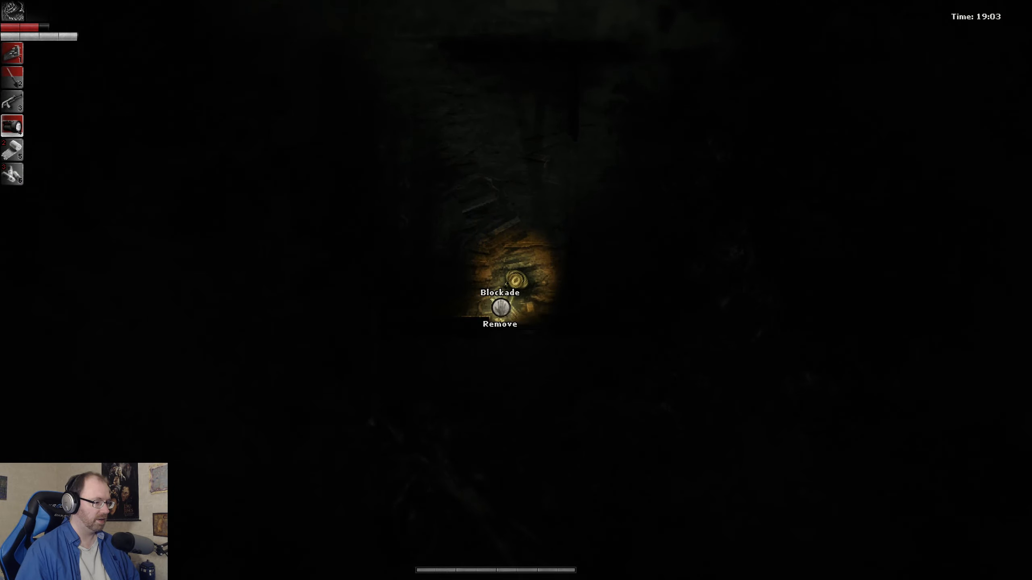
pyautogui.click(500, 307)
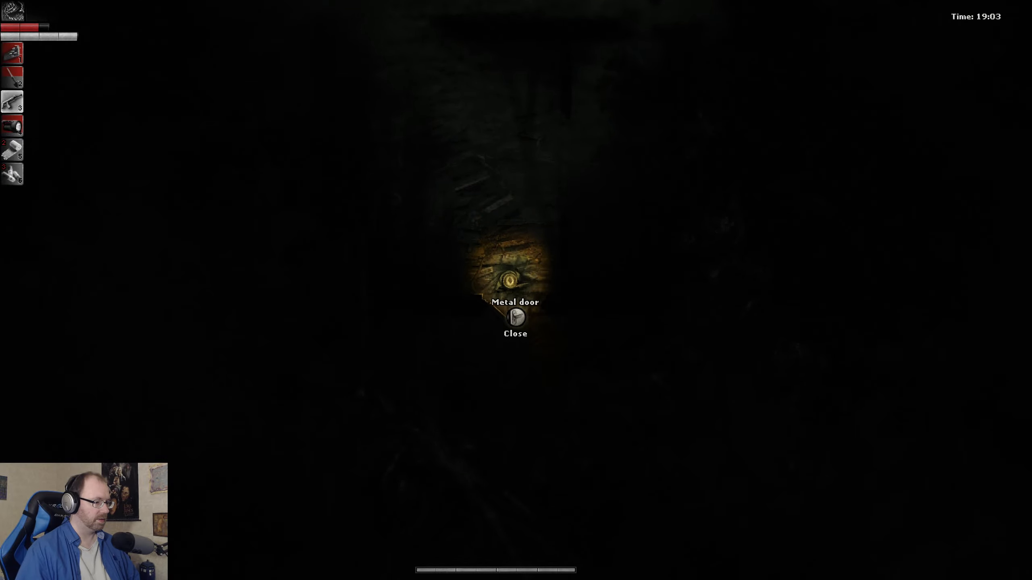
pyautogui.click(516, 320)
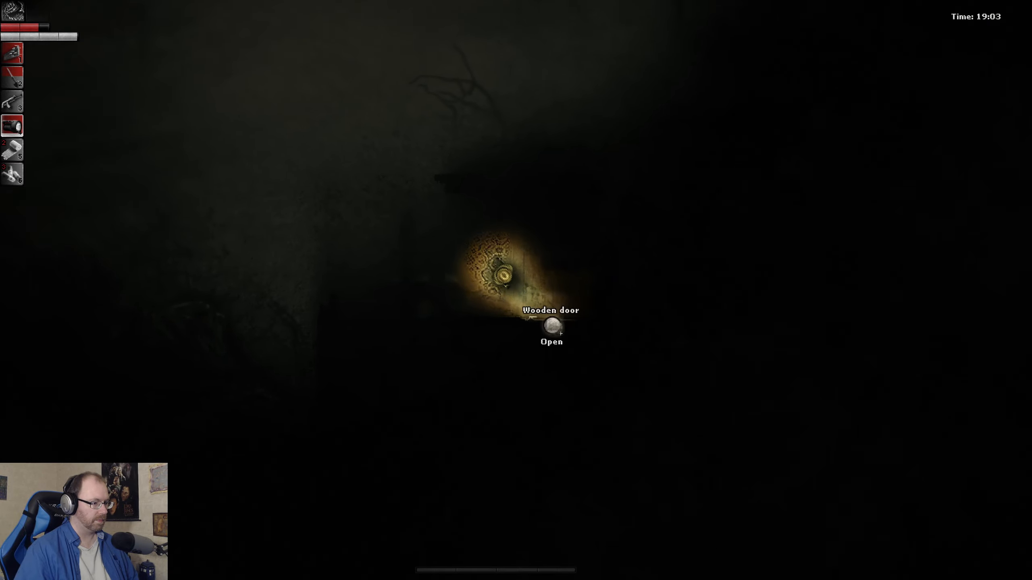
pyautogui.click(551, 326)
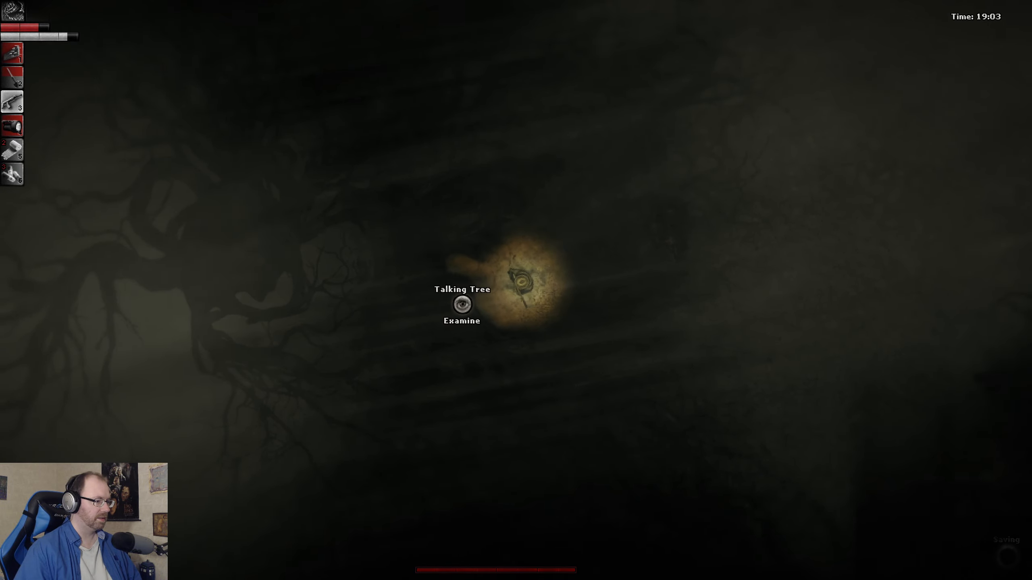
pyautogui.click(461, 305)
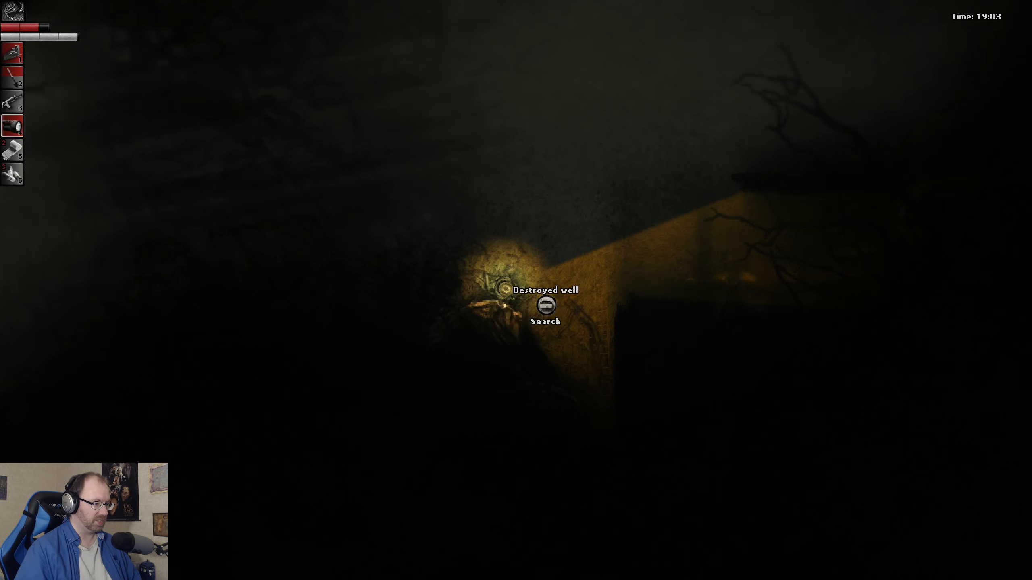
pyautogui.click(545, 306)
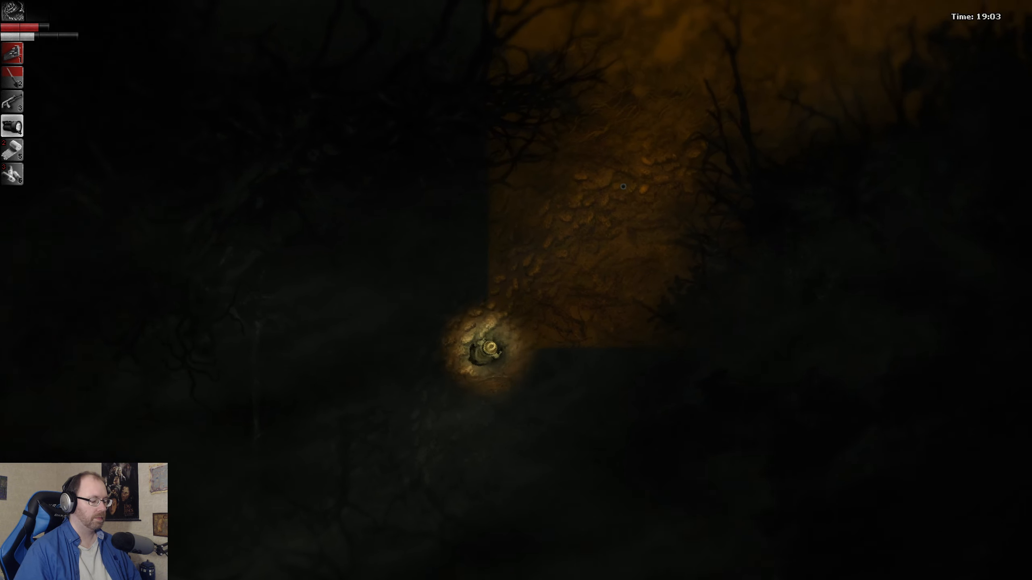
pyautogui.press('tab')
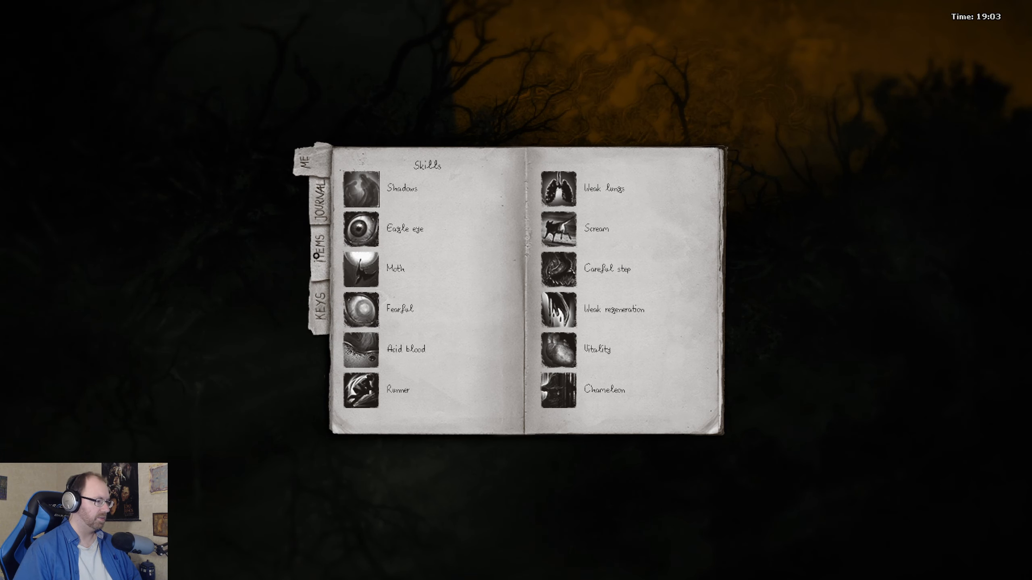
pyautogui.click(305, 247)
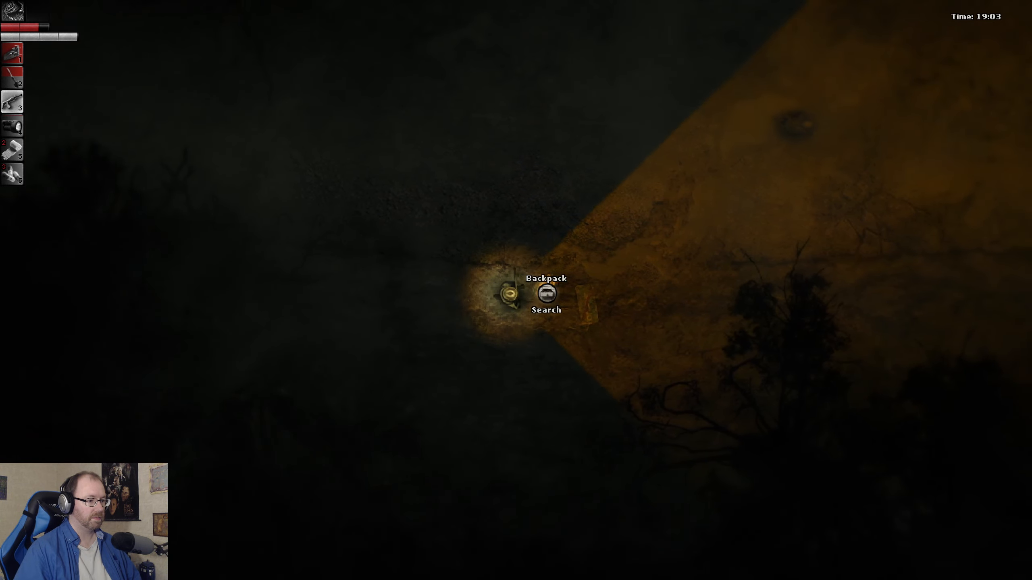
pyautogui.click(546, 294)
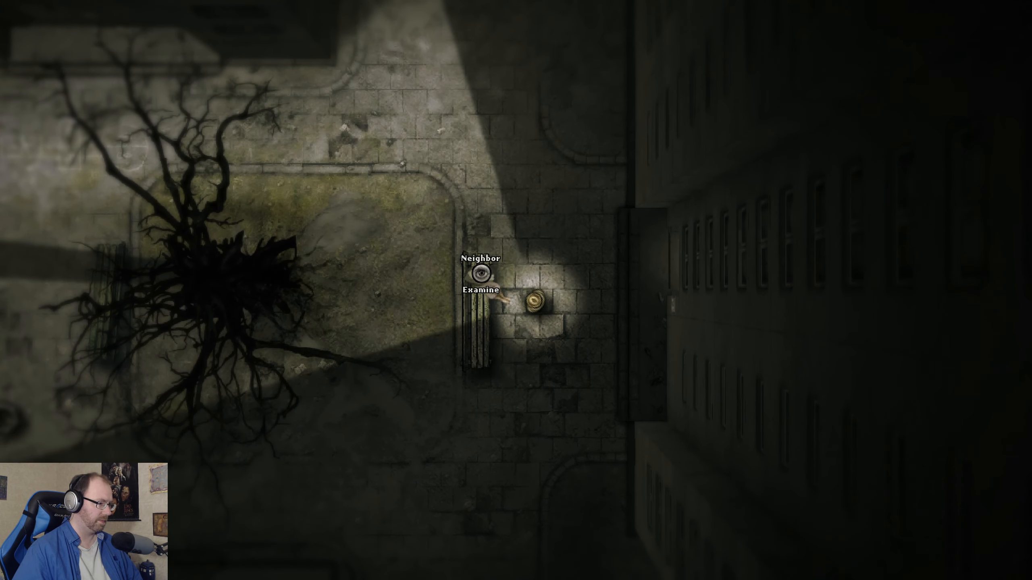
pyautogui.click(480, 291)
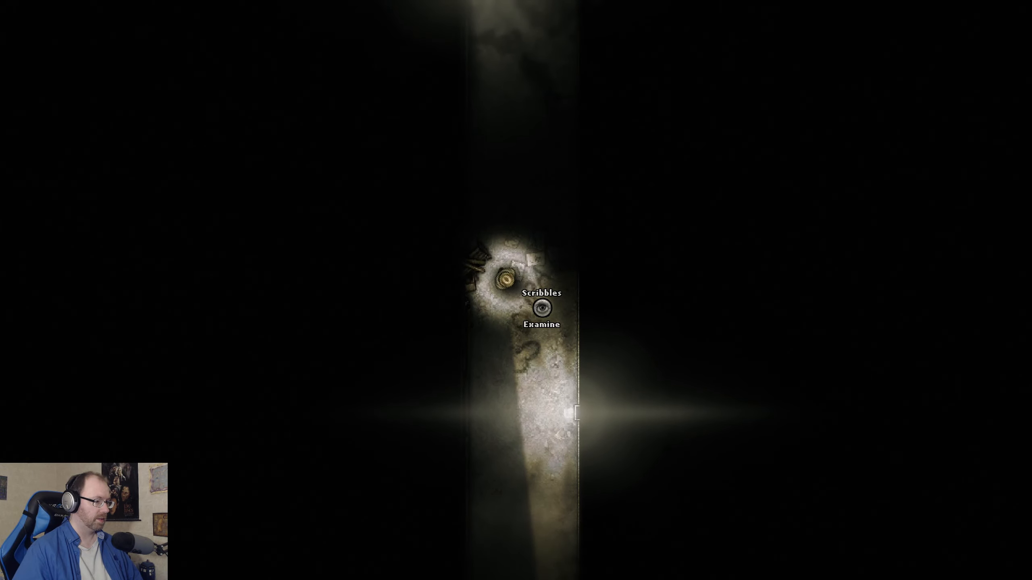
pyautogui.click(541, 307)
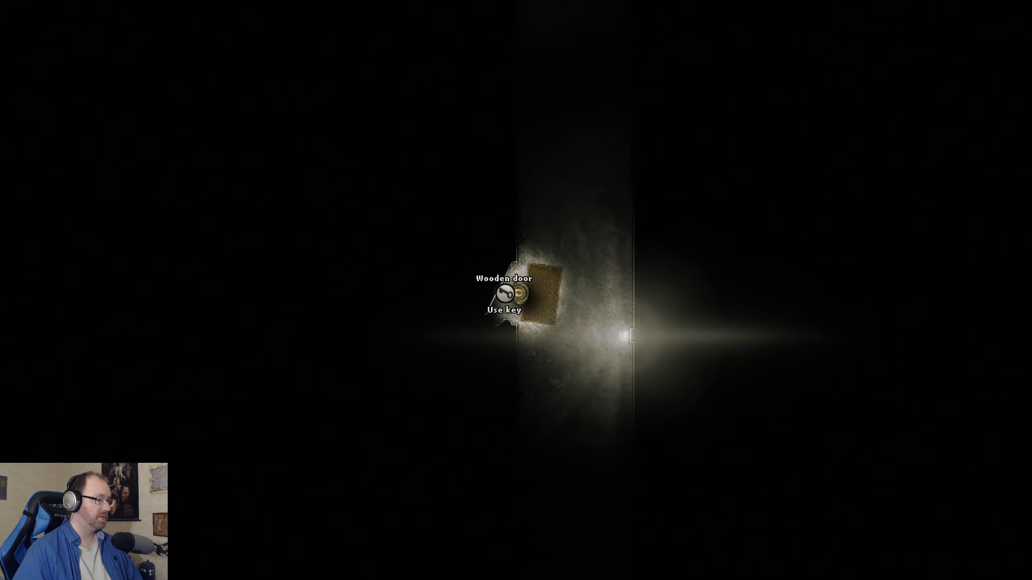
pyautogui.click(503, 306)
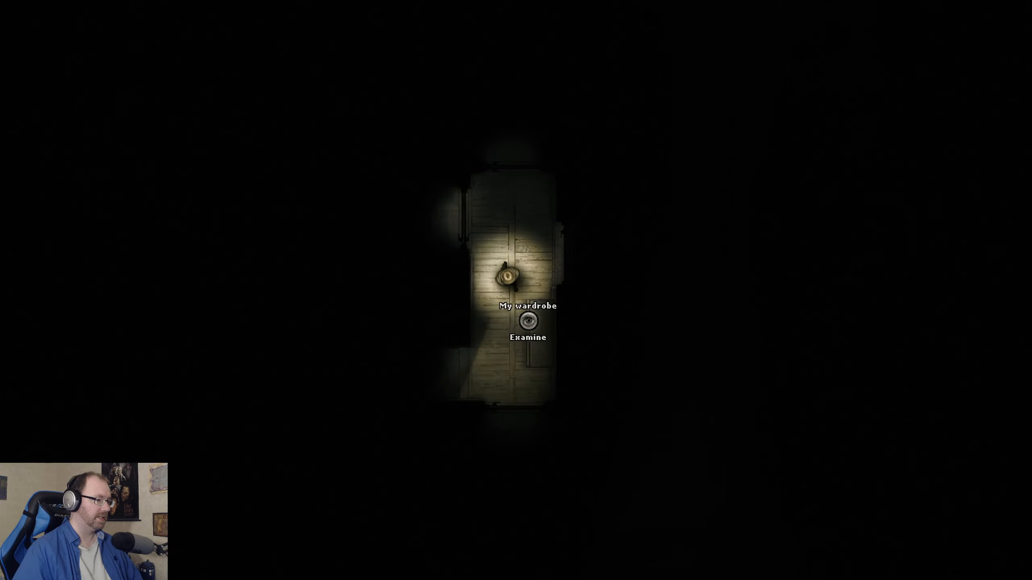
pyautogui.click(526, 324)
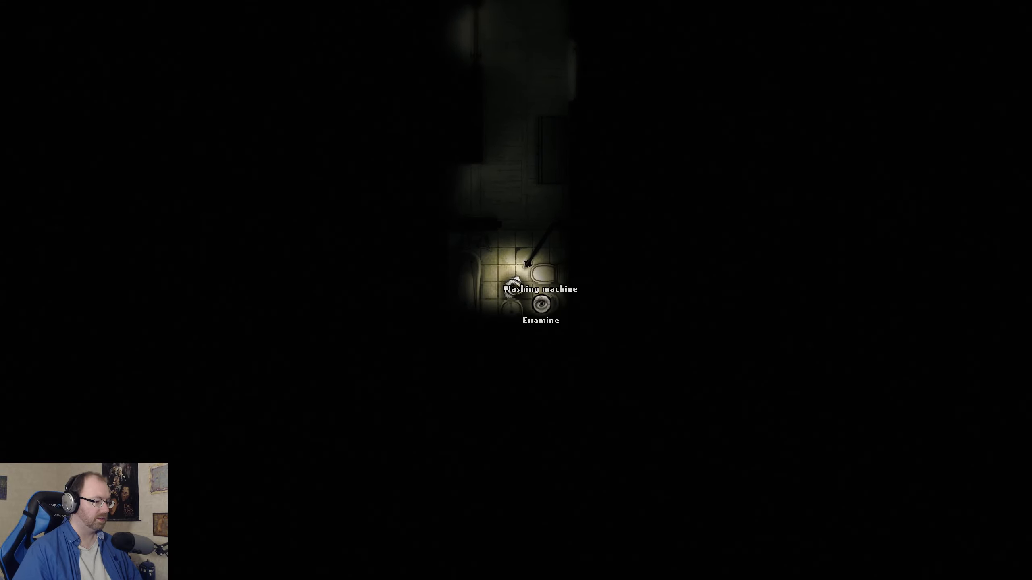
pyautogui.click(540, 321)
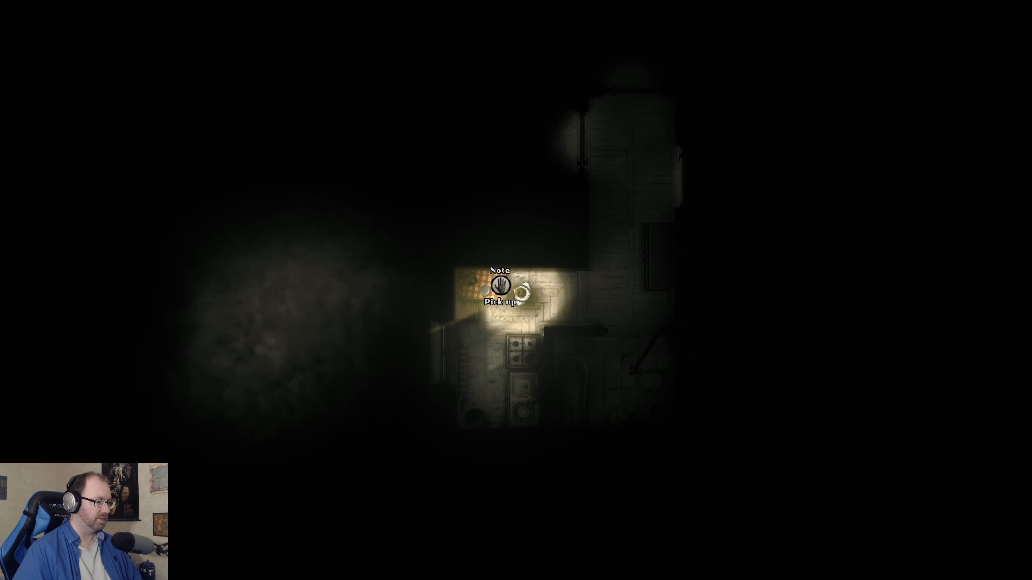
pyautogui.click(501, 285)
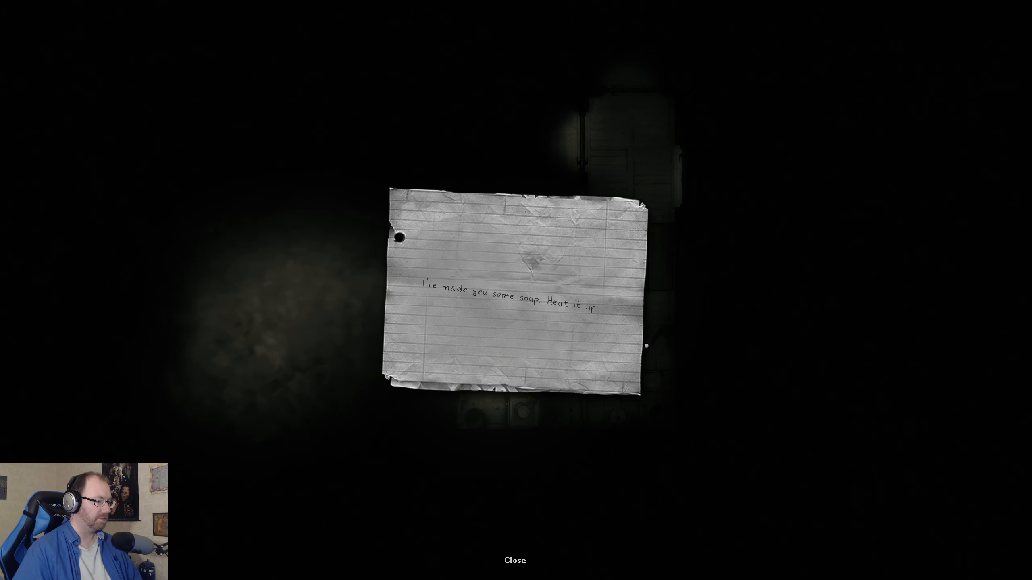
pyautogui.click(515, 560)
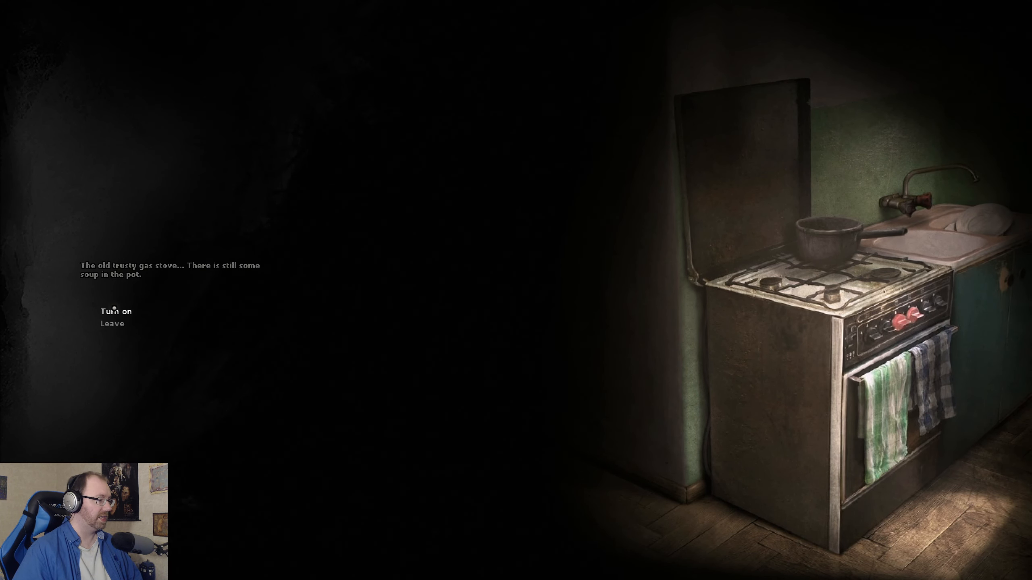
pyautogui.click(114, 310)
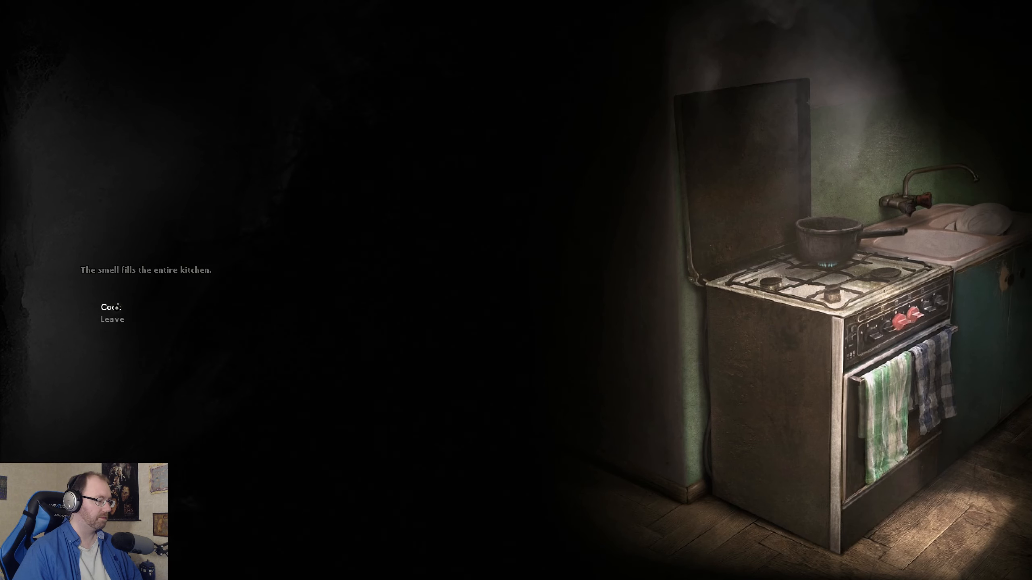
pyautogui.click(111, 306)
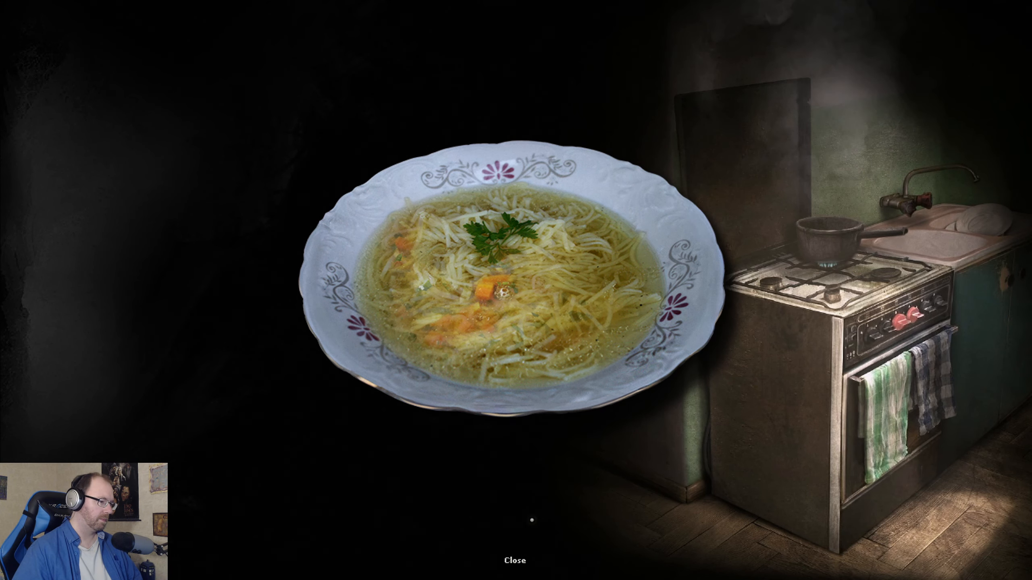
pyautogui.click(514, 560)
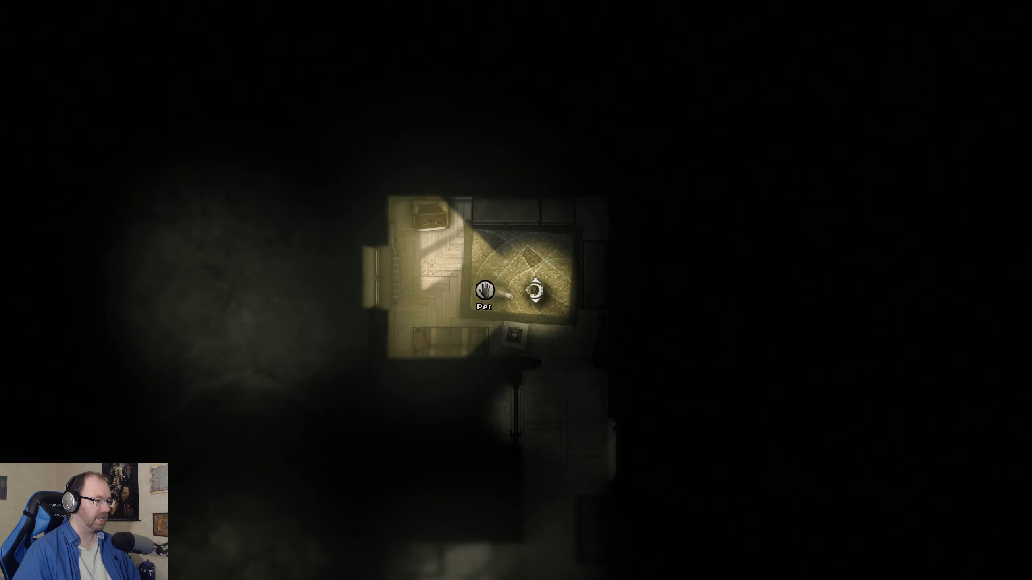
pyautogui.click(484, 289)
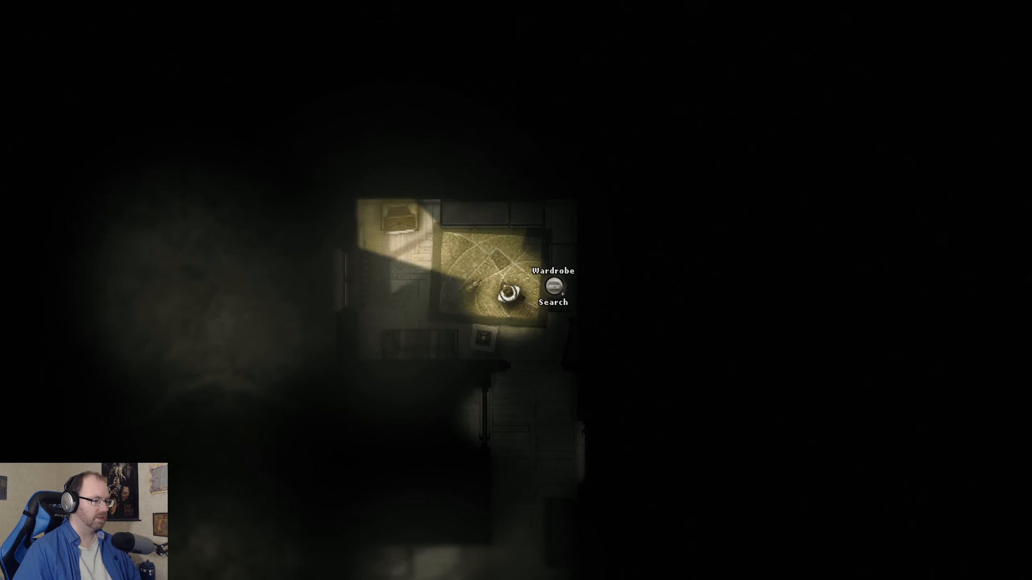
pyautogui.click(554, 287)
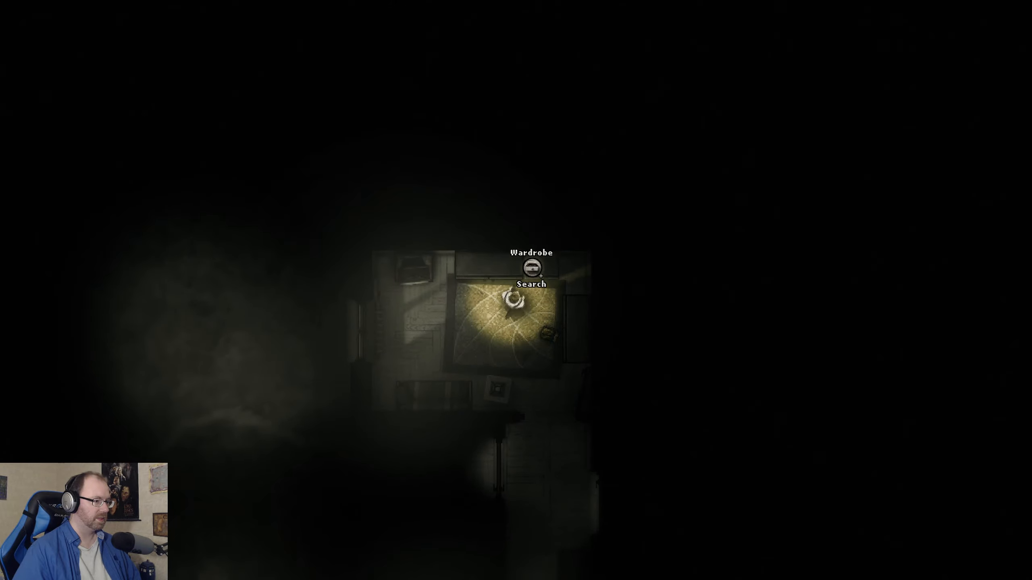
pyautogui.click(529, 300)
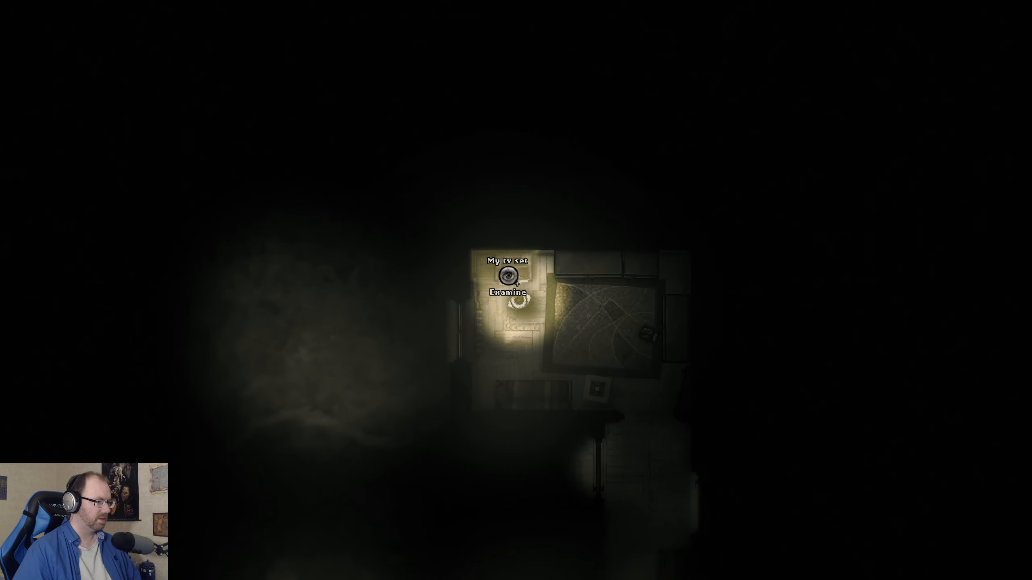
pyautogui.click(507, 276)
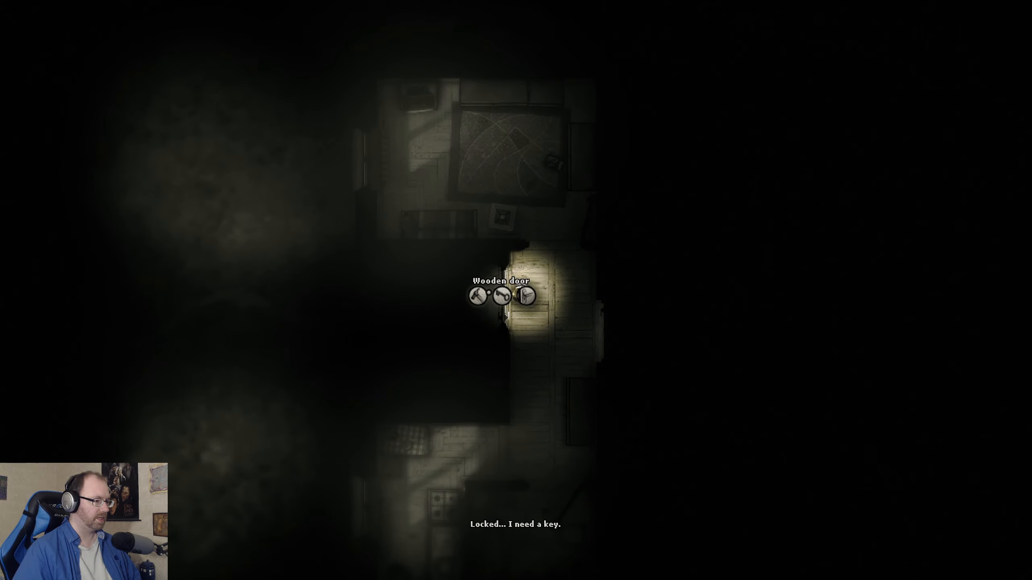
pyautogui.click(505, 294)
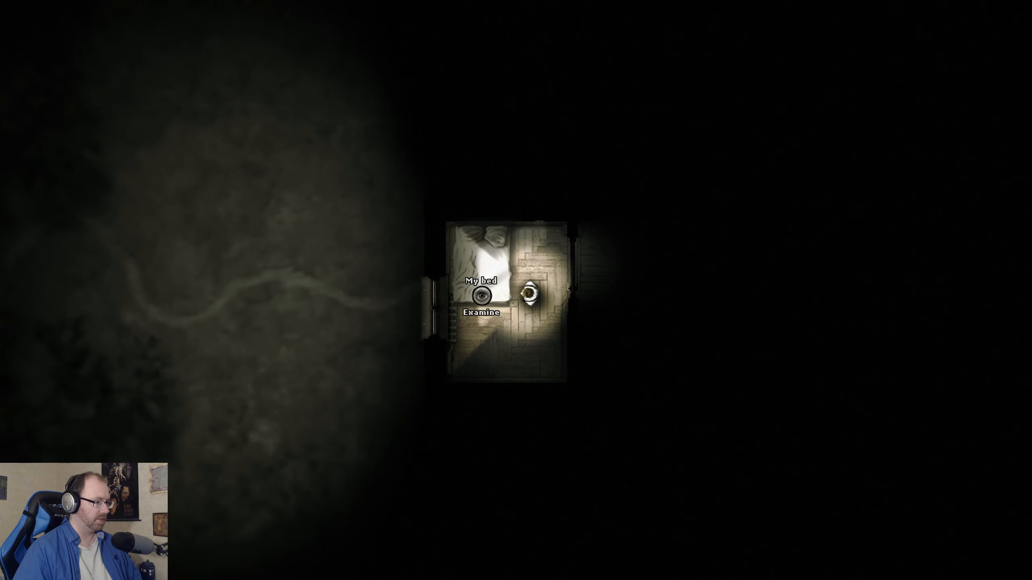
pyautogui.click(480, 294)
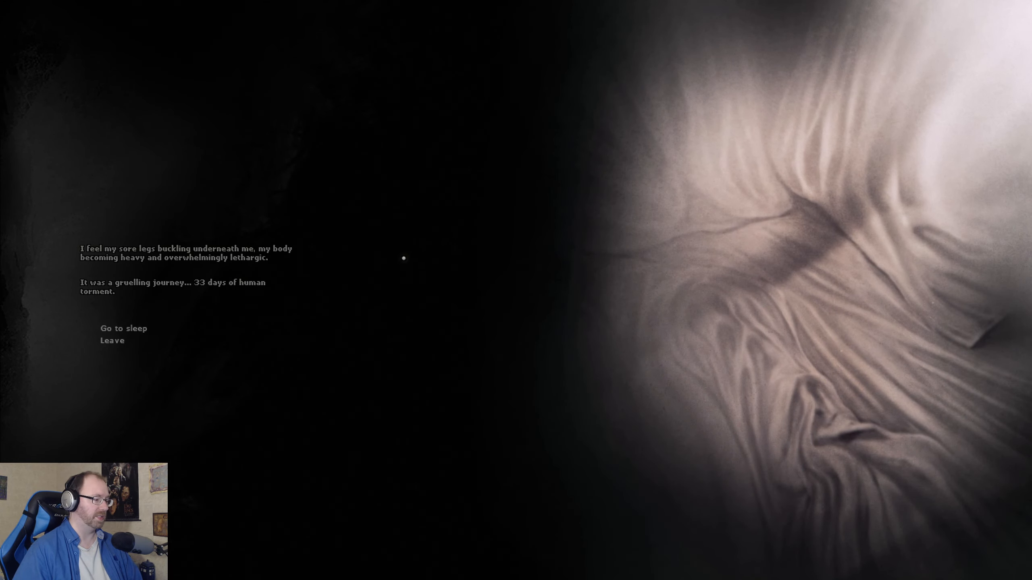
pyautogui.moveTo(123, 329)
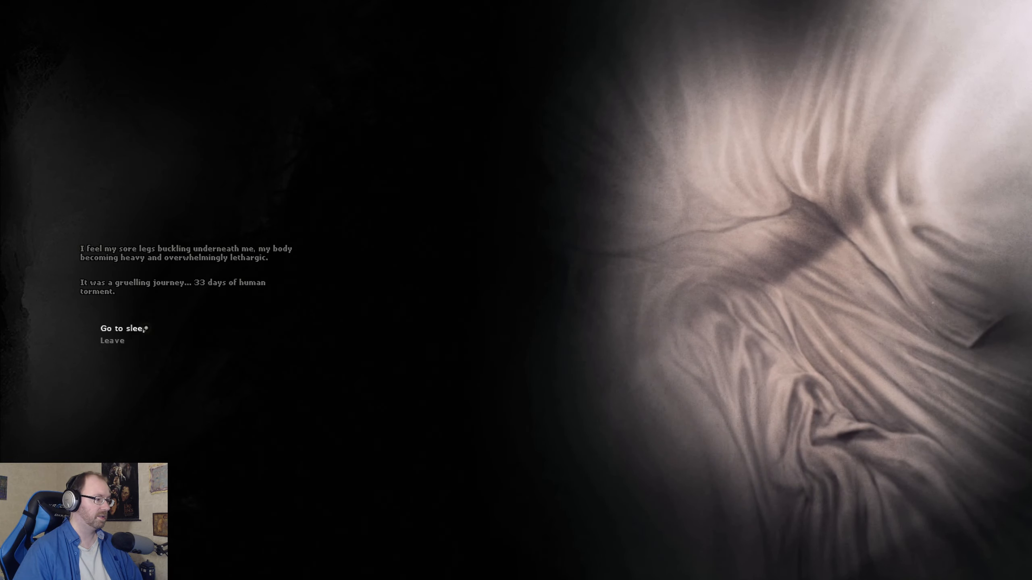
pyautogui.click(121, 328)
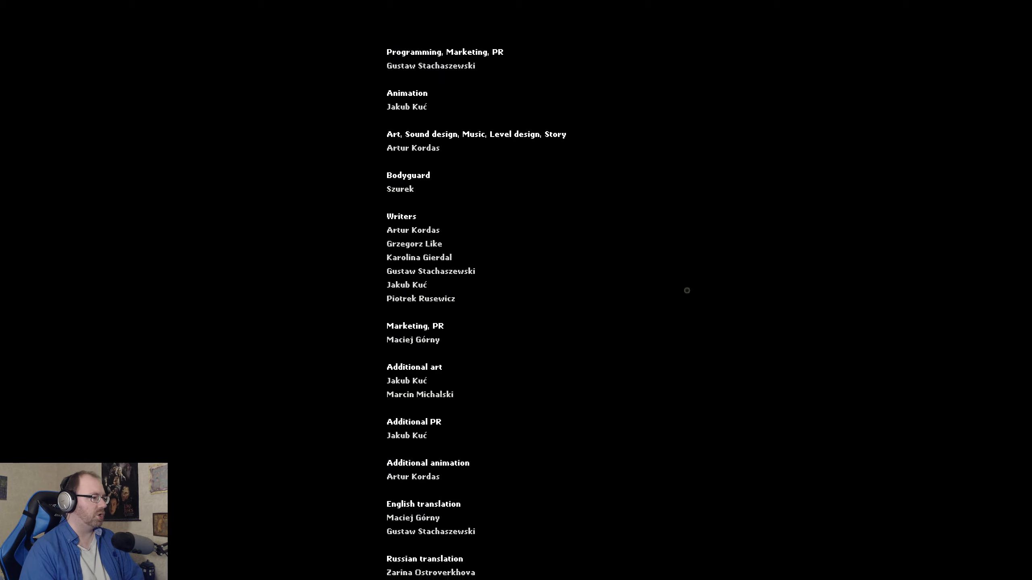
pyautogui.scroll(3)
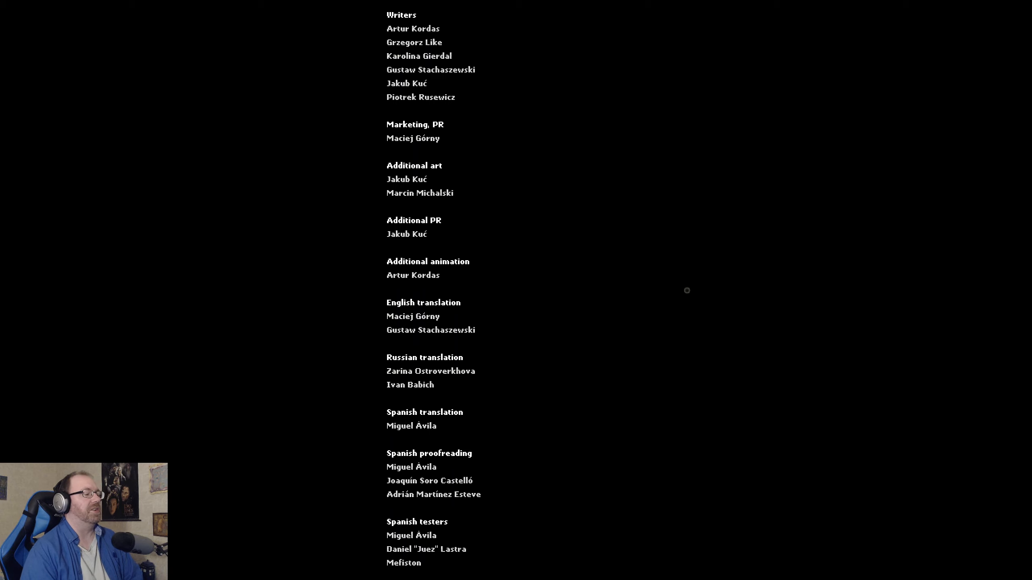
pyautogui.scroll(-3)
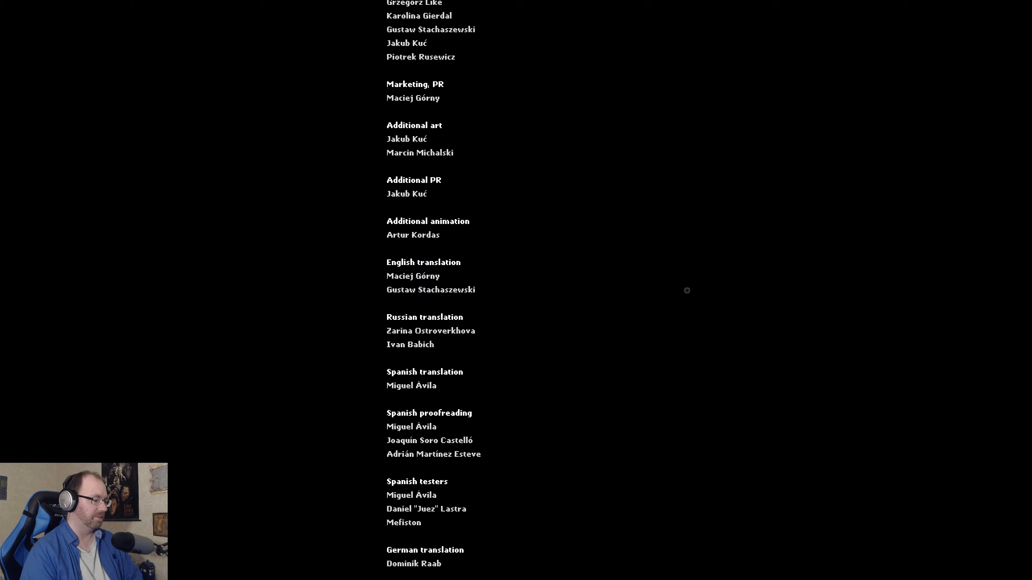
pyautogui.scroll(-3)
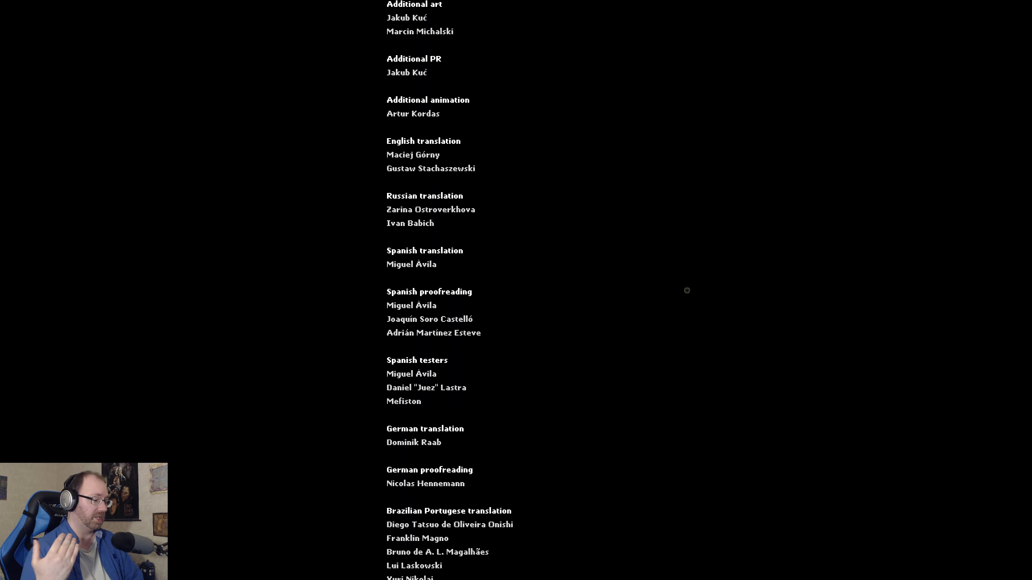
pyautogui.scroll(-3)
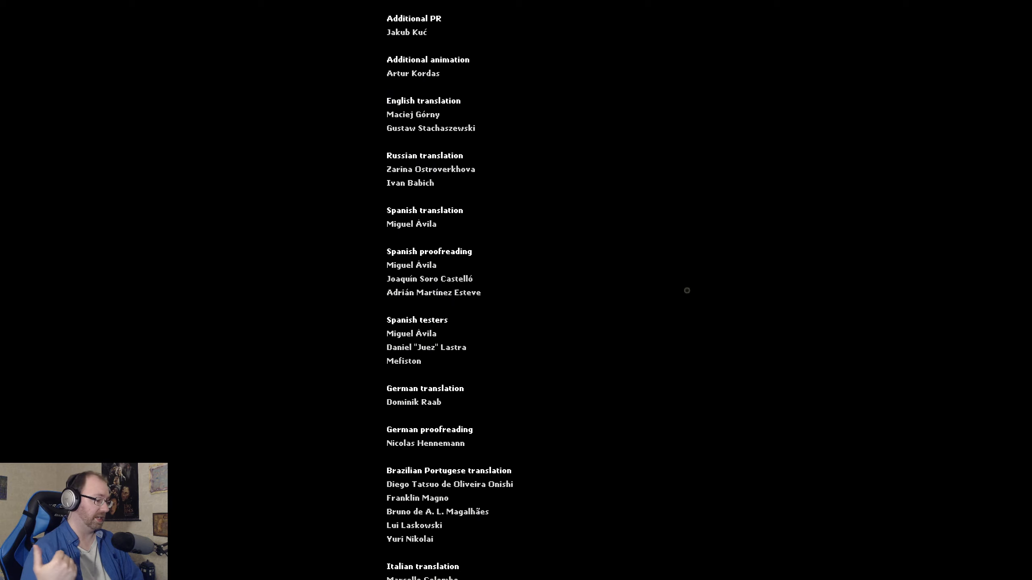
pyautogui.scroll(-3)
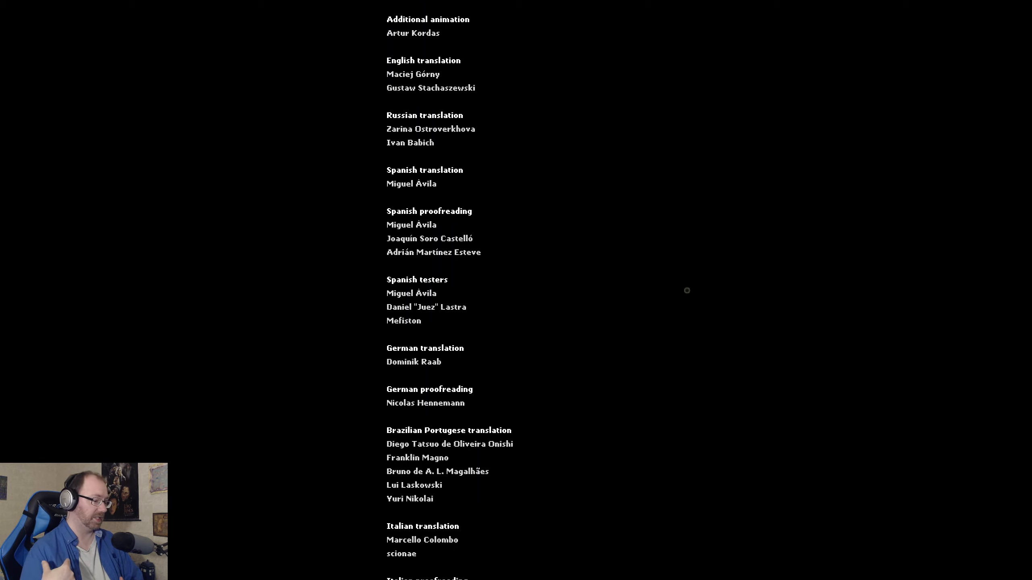
pyautogui.scroll(3)
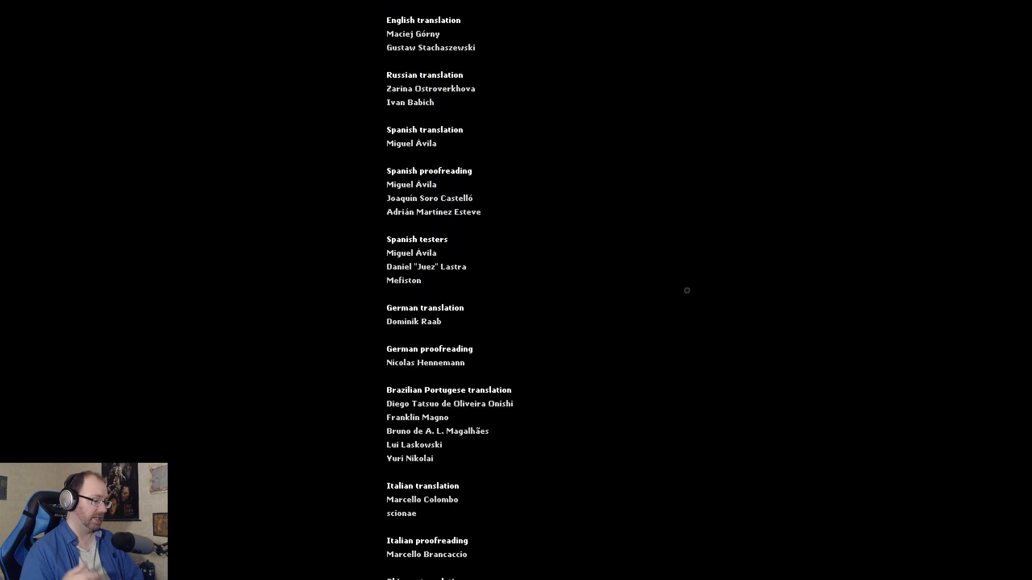
pyautogui.scroll(-3)
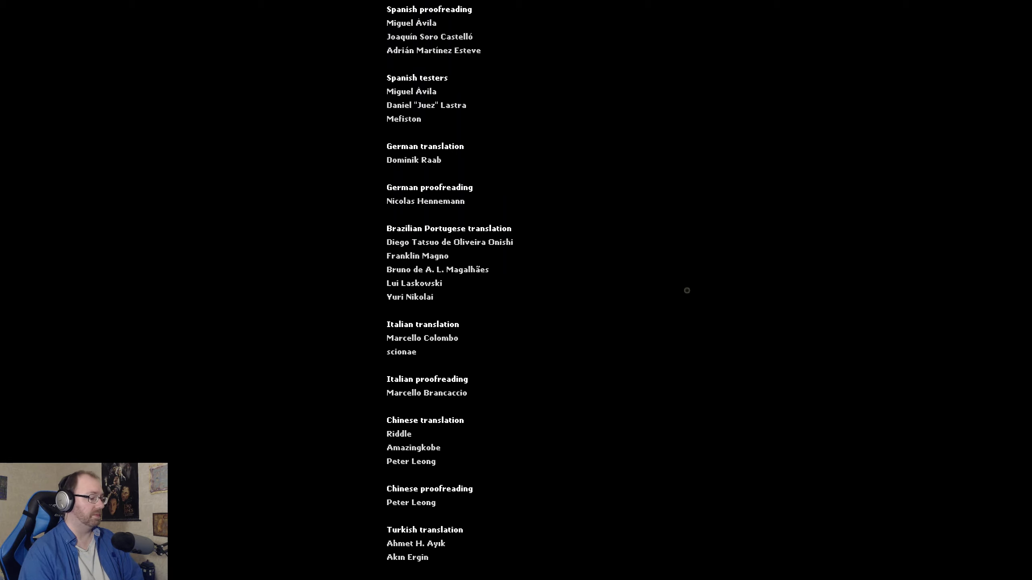
pyautogui.scroll(-3)
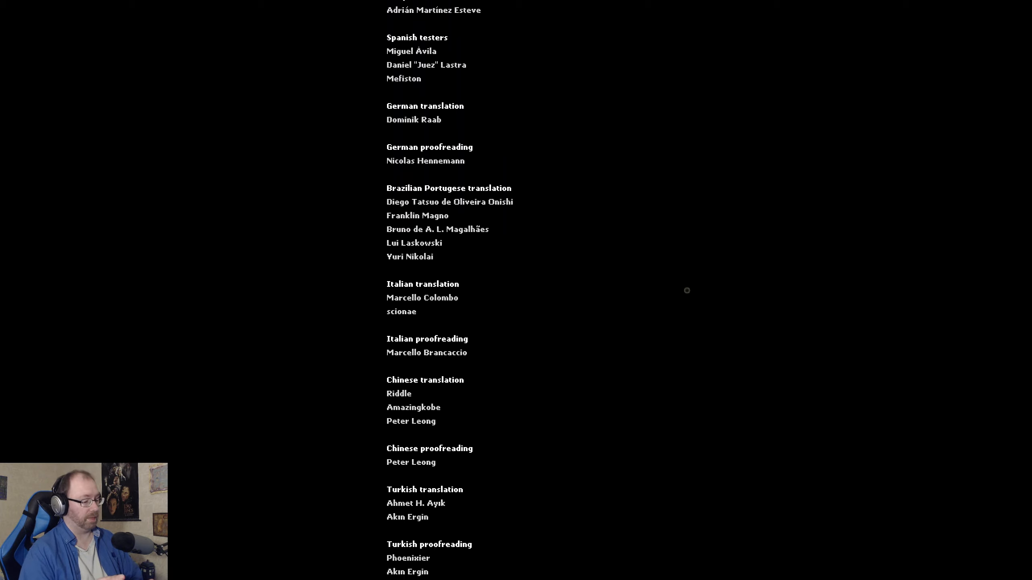
pyautogui.scroll(-3)
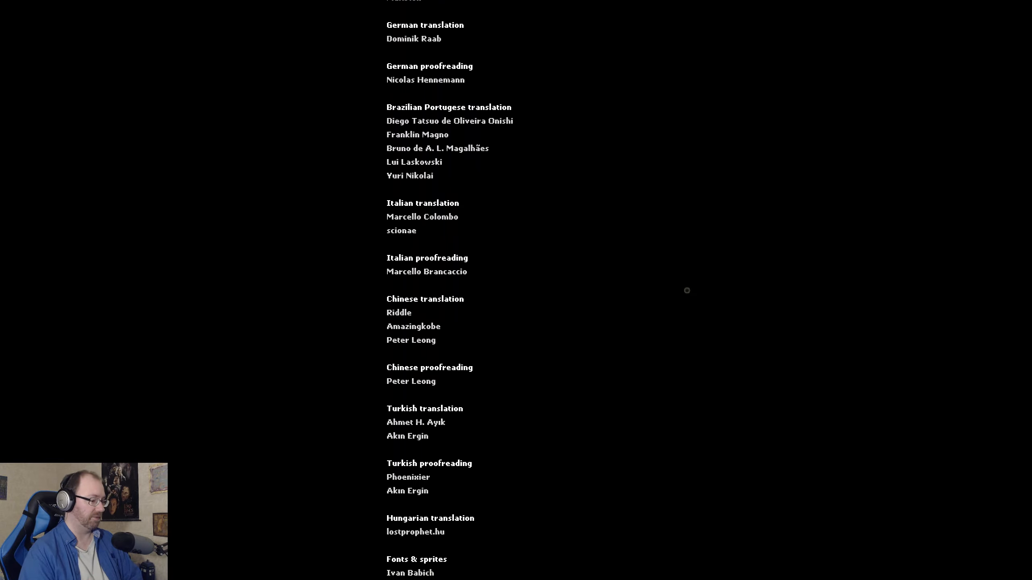
pyautogui.scroll(-3)
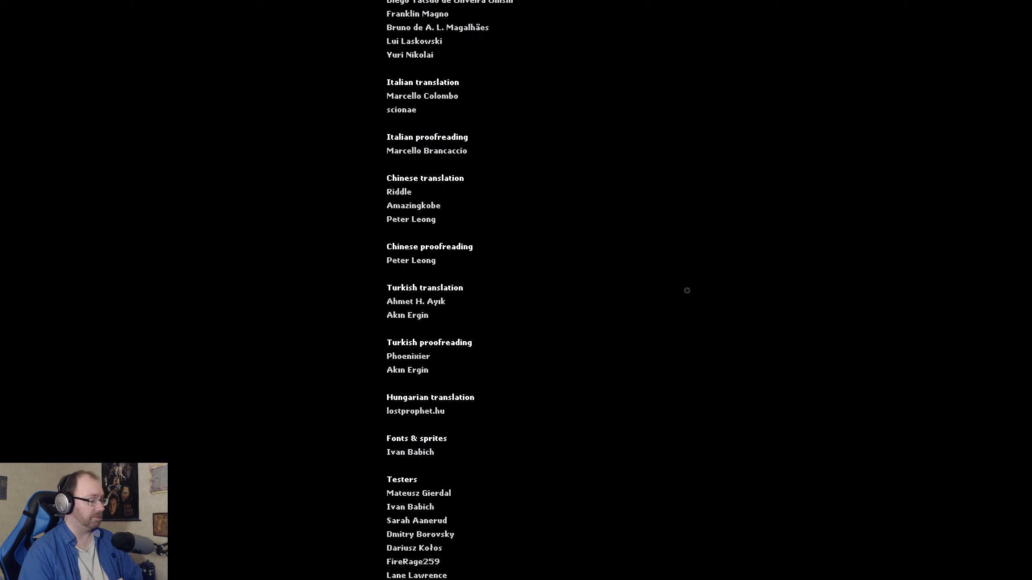
pyautogui.scroll(-3)
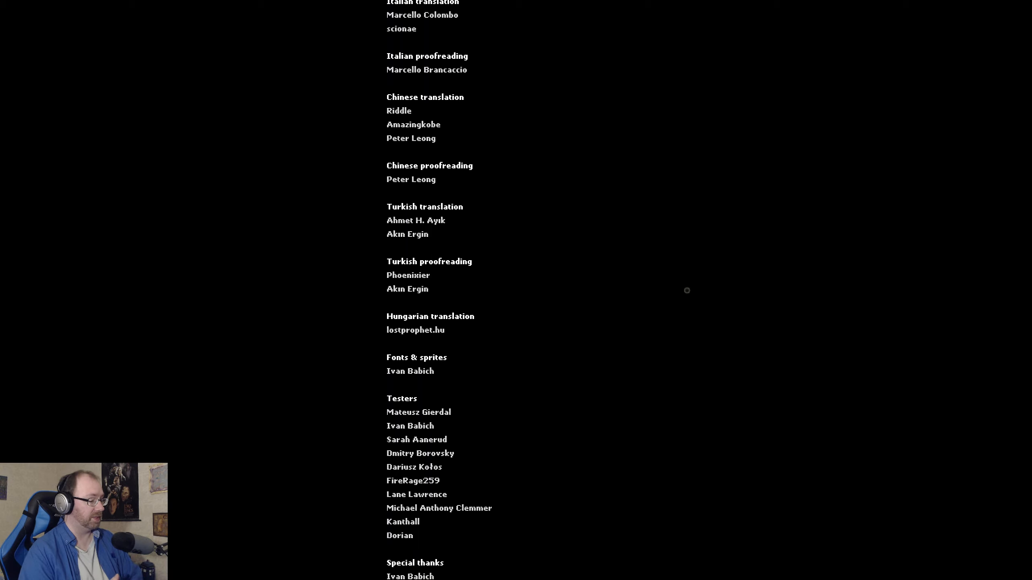
pyautogui.scroll(-3)
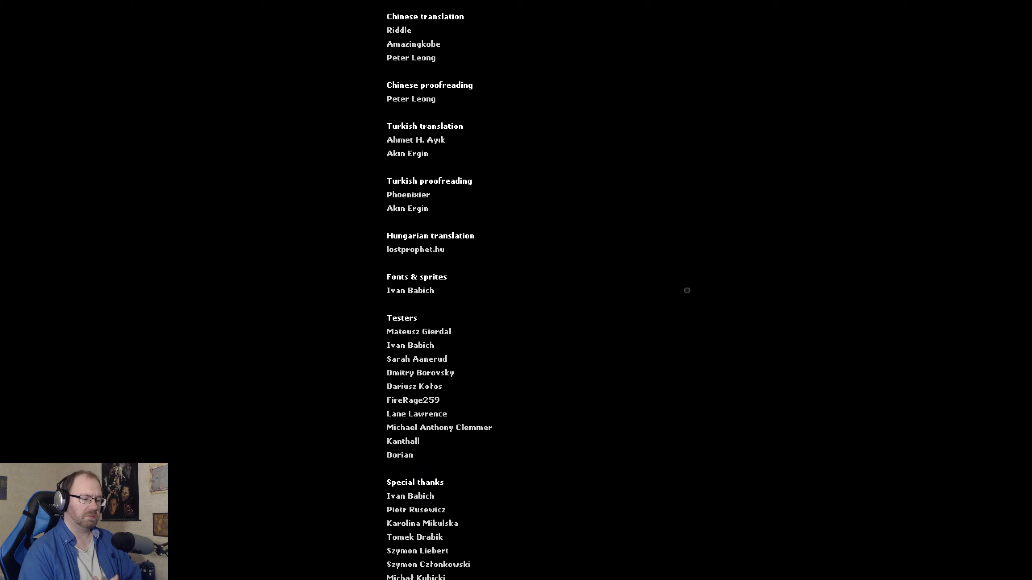
pyautogui.scroll(-3)
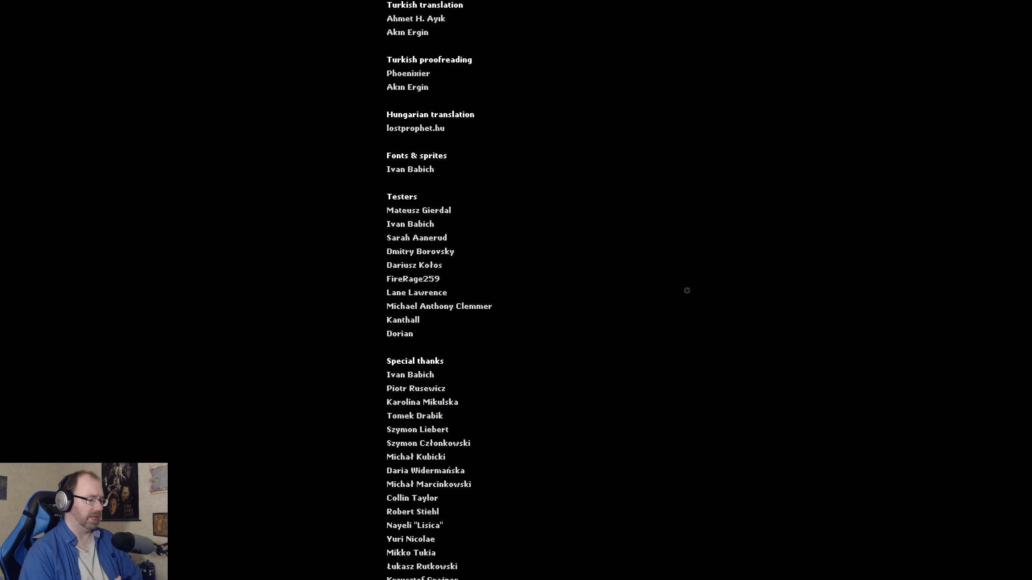
pyautogui.scroll(-3)
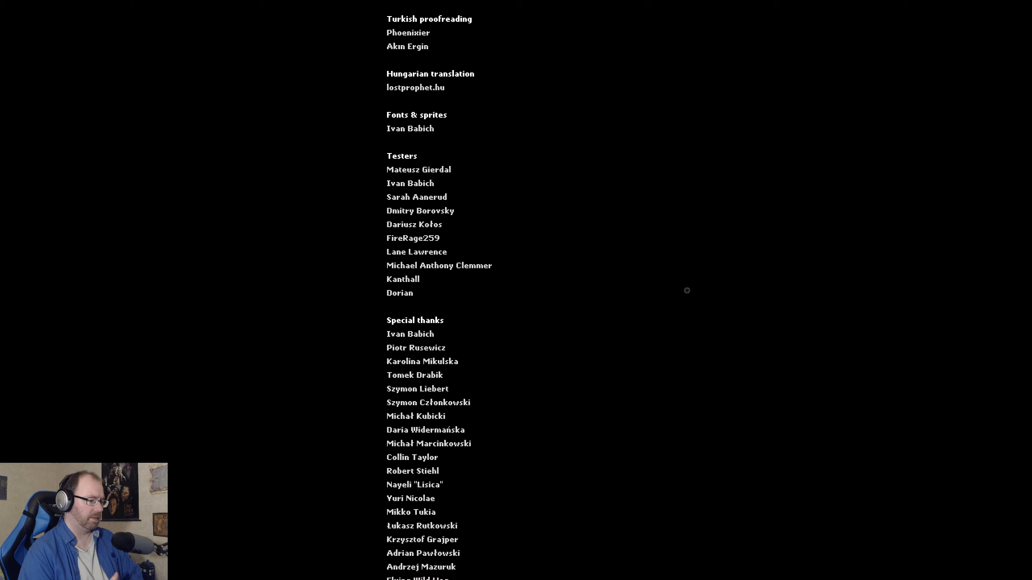
pyautogui.scroll(-3)
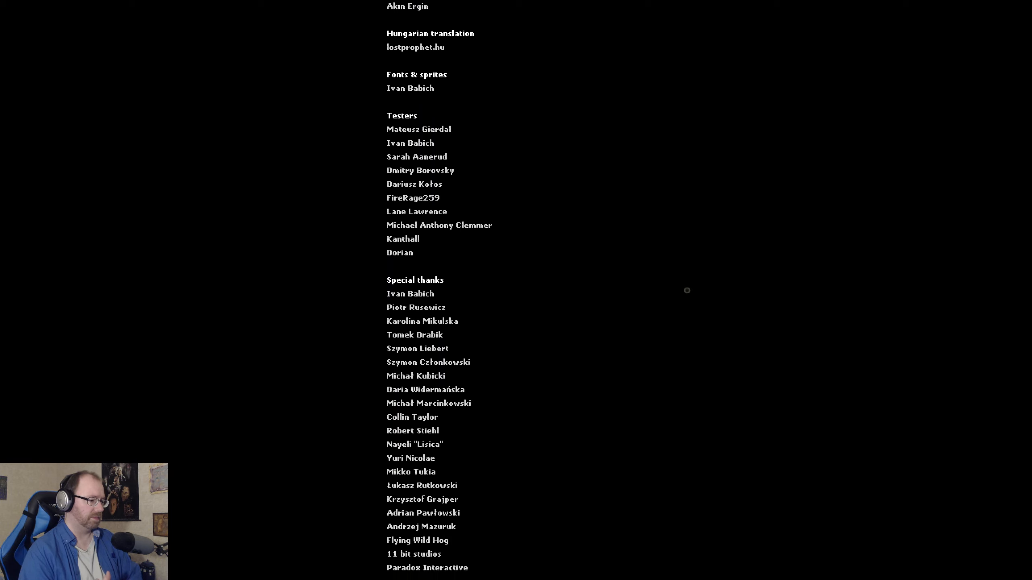
pyautogui.scroll(3)
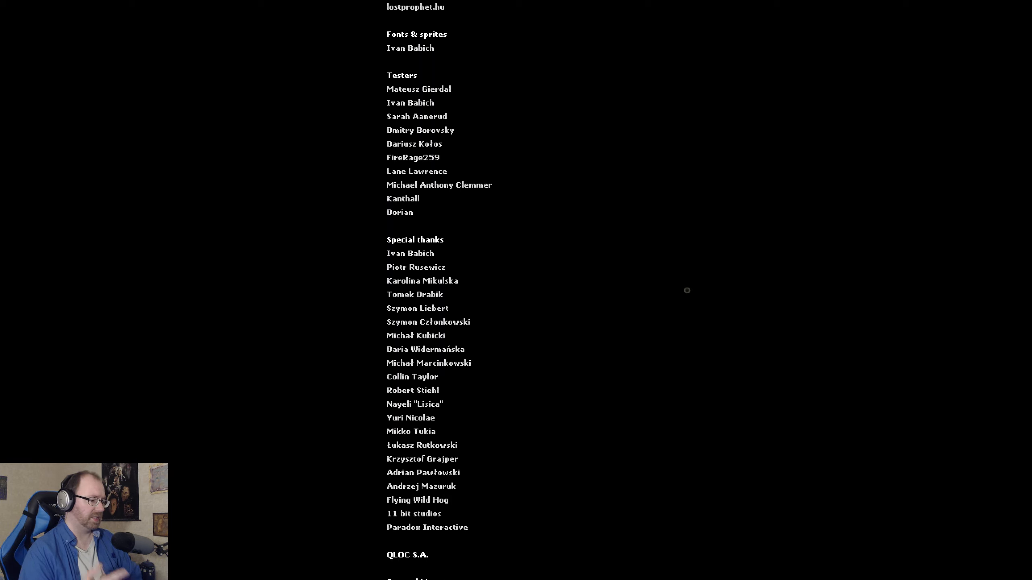
pyautogui.scroll(3)
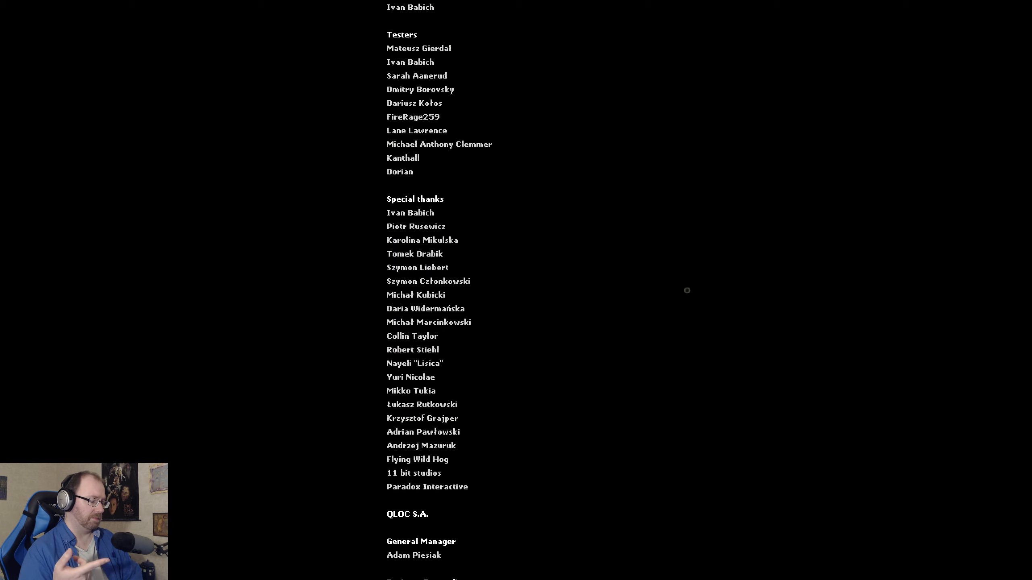
pyautogui.scroll(-3)
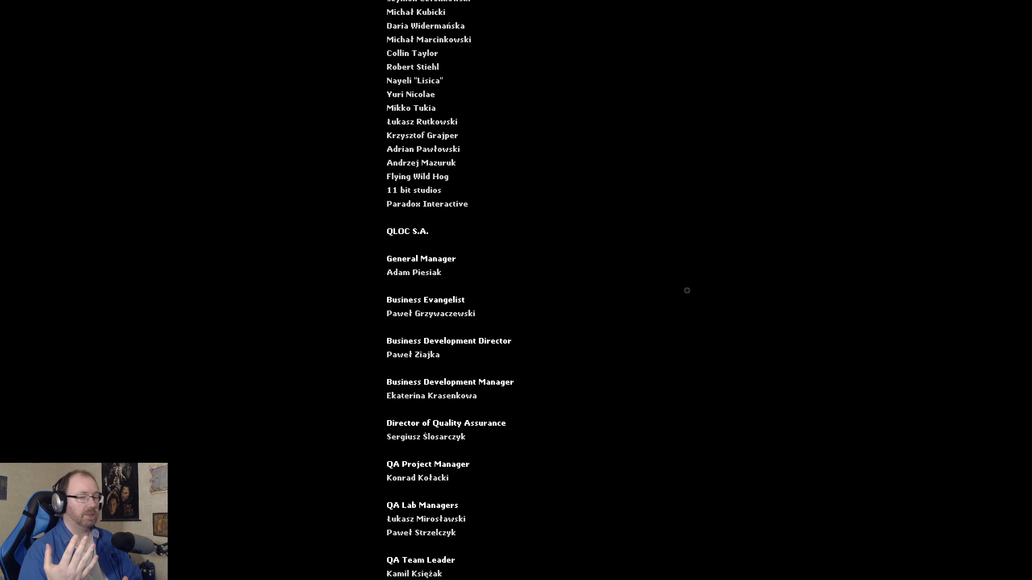
pyautogui.scroll(-3)
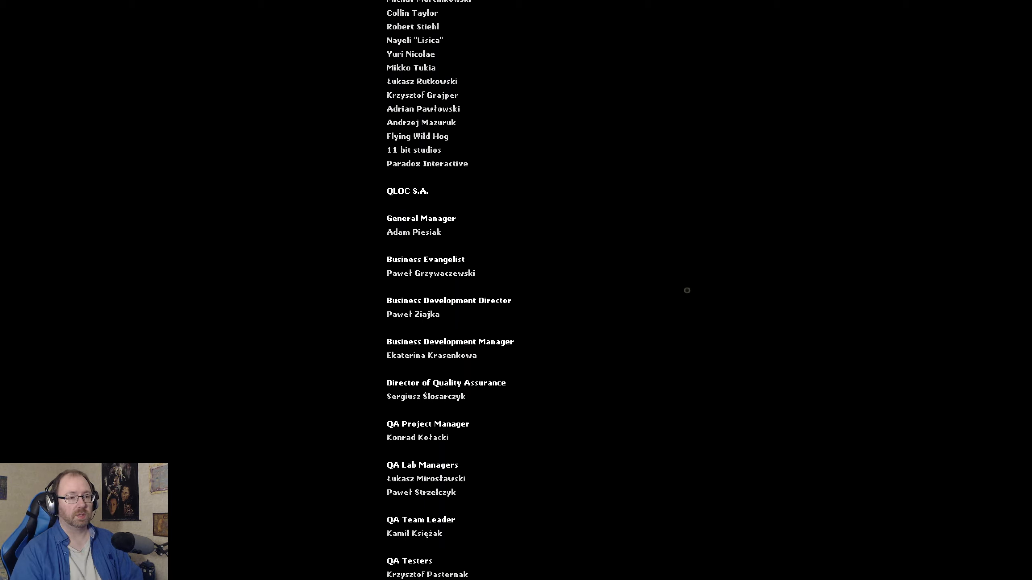
pyautogui.scroll(-3)
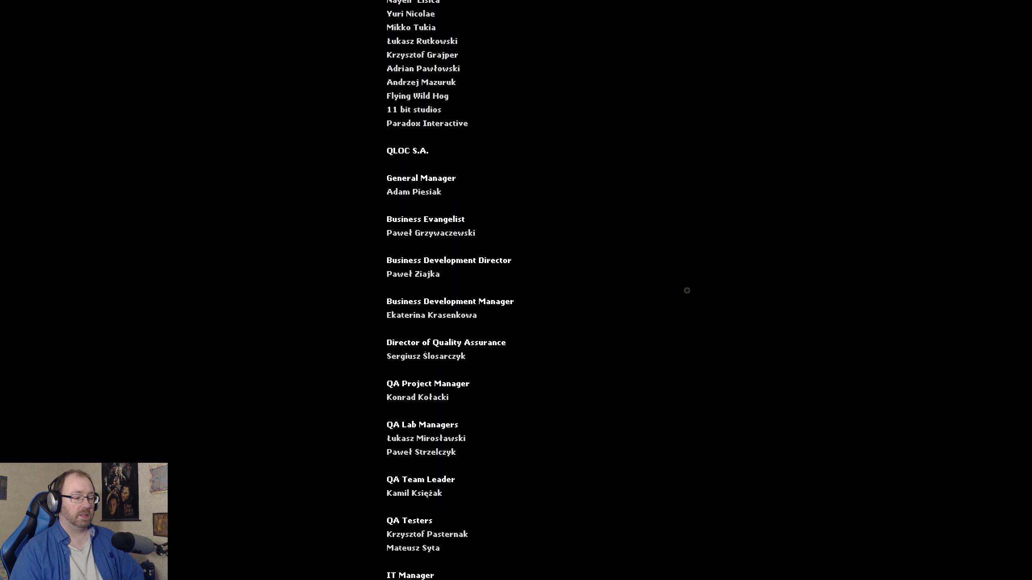
pyautogui.scroll(-3)
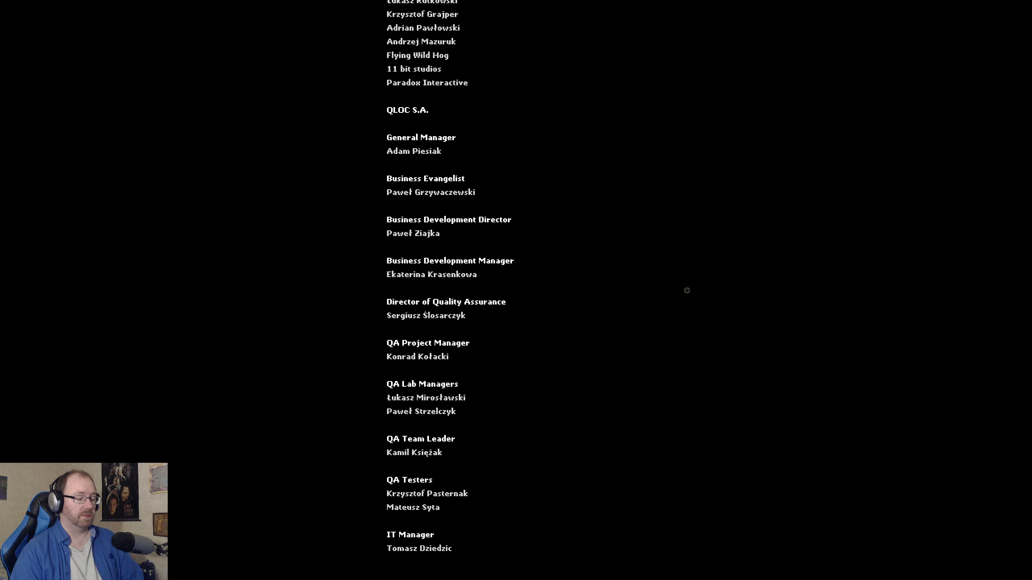
pyautogui.scroll(-3)
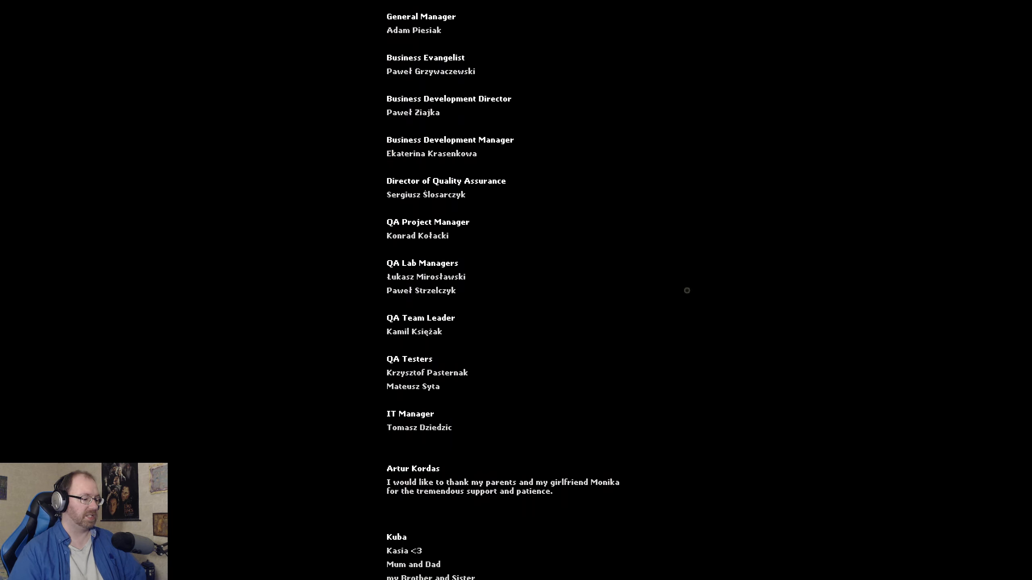
pyautogui.scroll(-3)
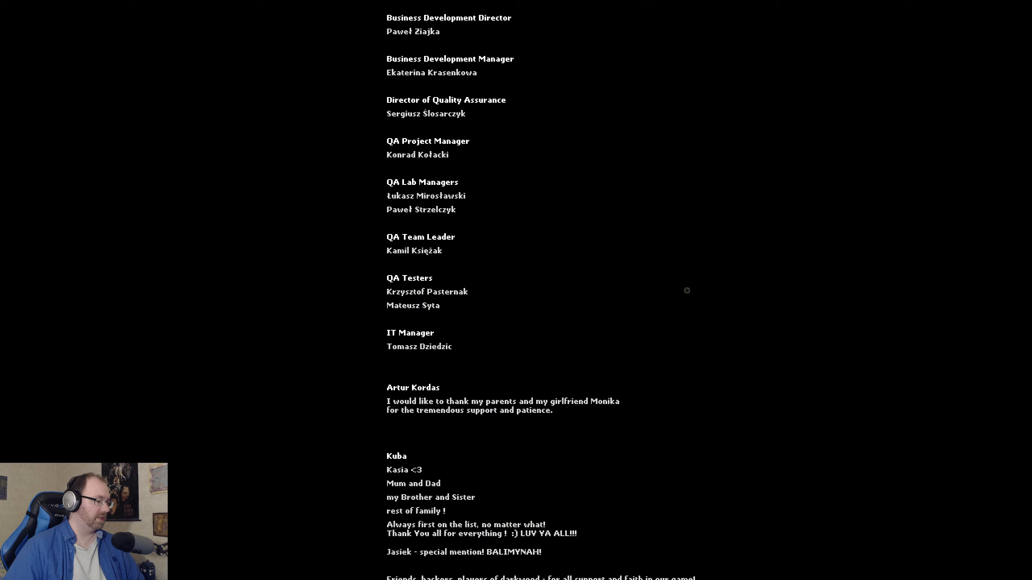
pyautogui.scroll(-3)
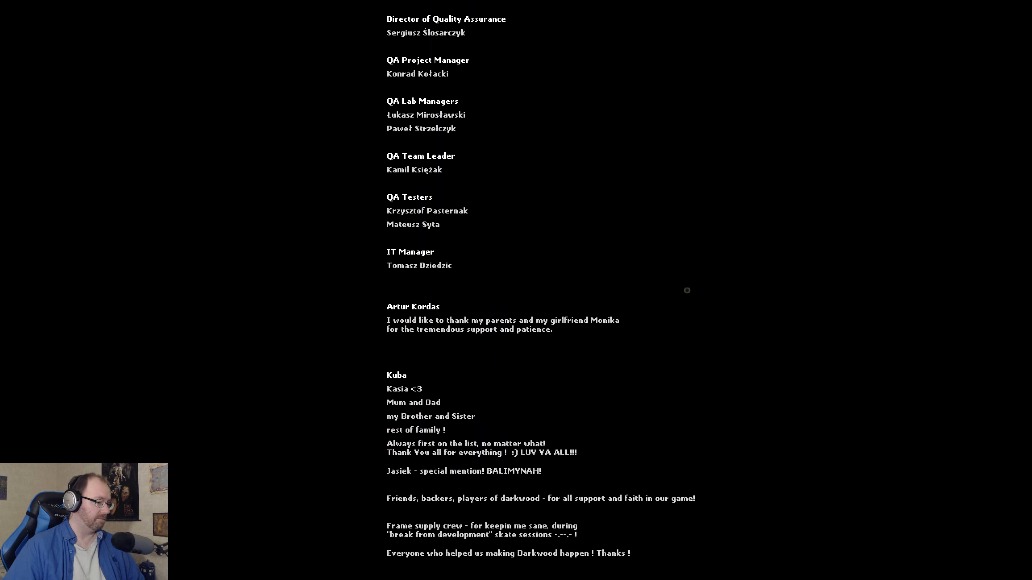
pyautogui.scroll(-3)
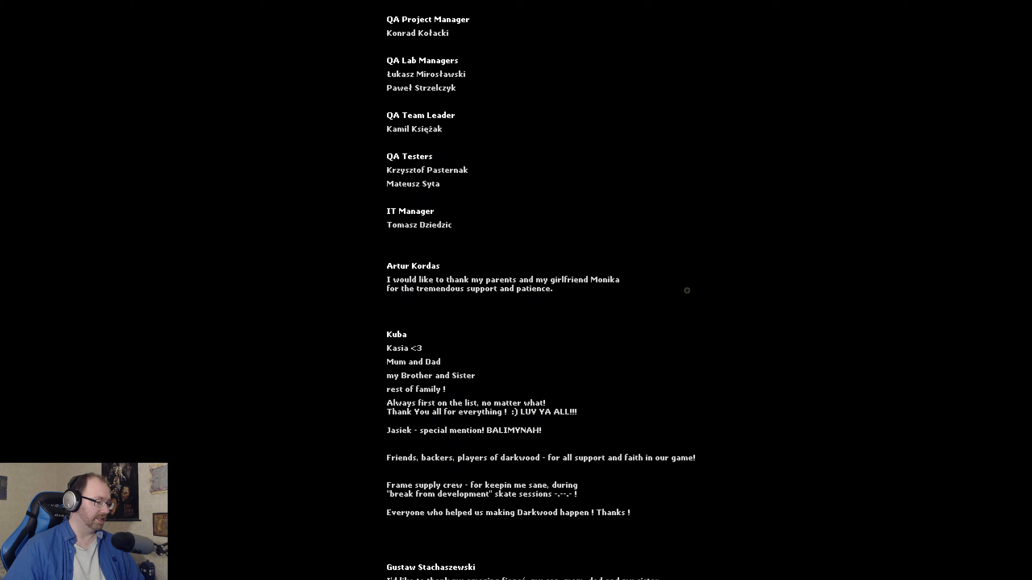
pyautogui.scroll(-3)
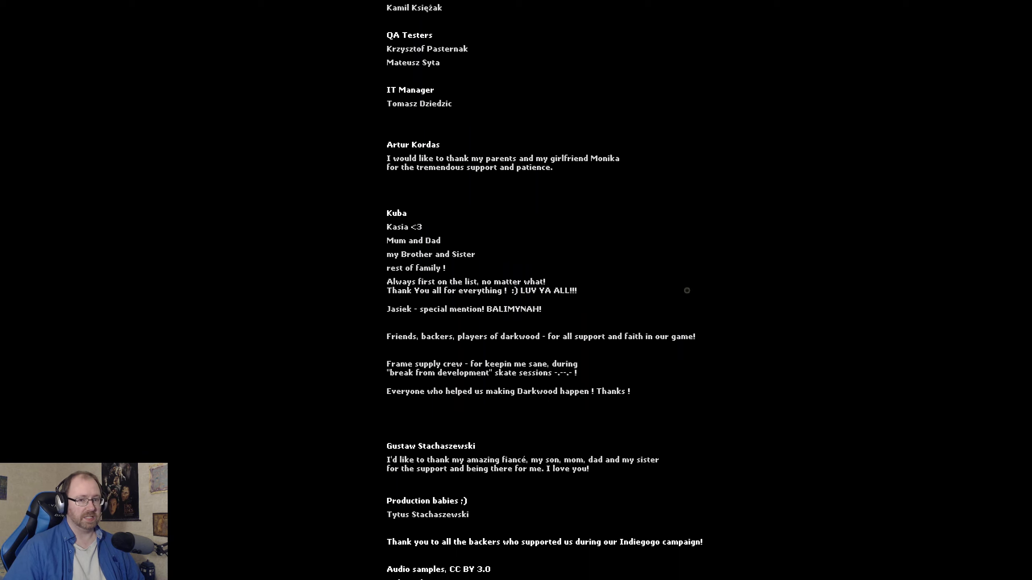
pyautogui.scroll(-3)
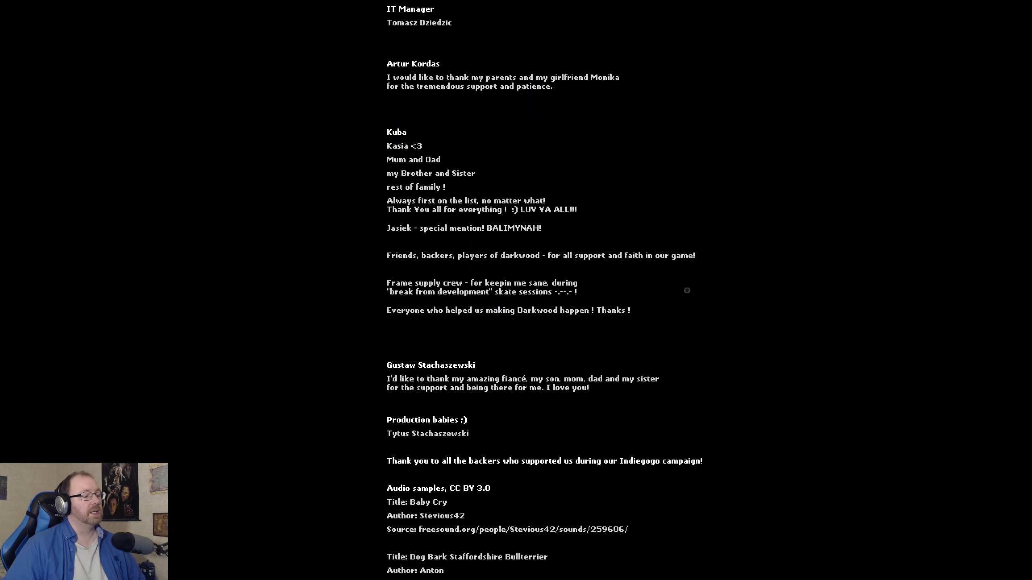
pyautogui.scroll(-3)
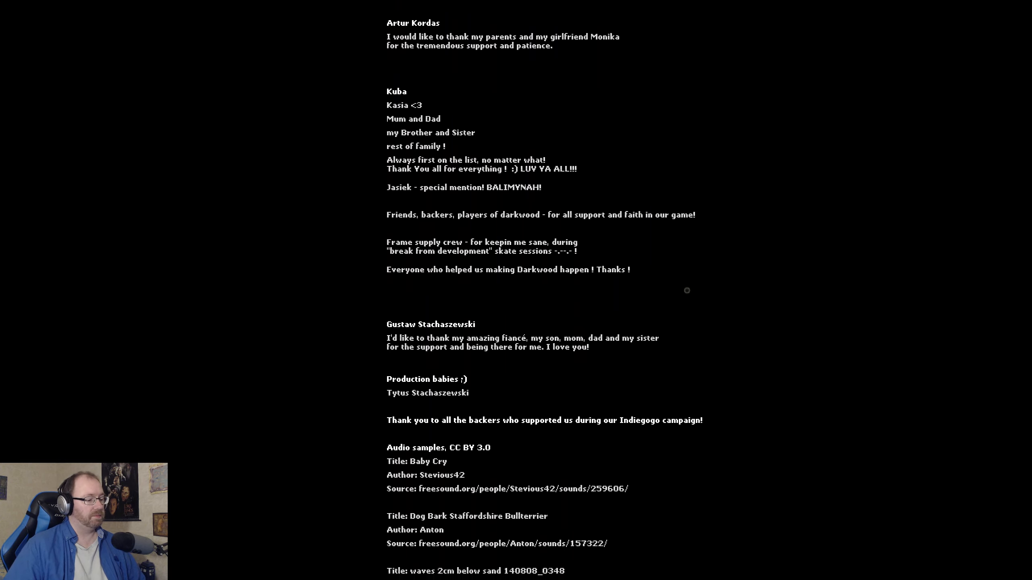
pyautogui.scroll(3)
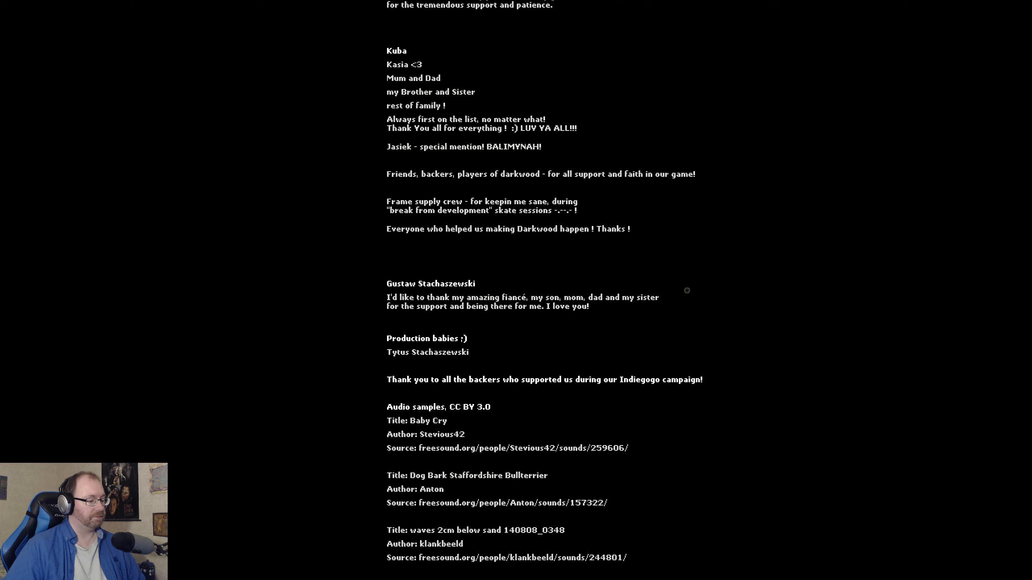
pyautogui.scroll(-3)
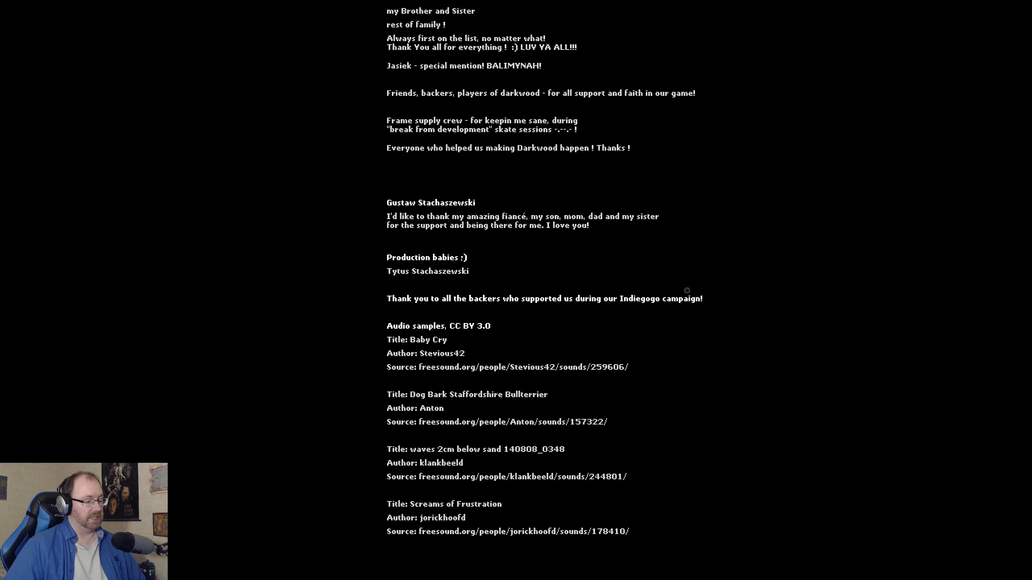
pyautogui.scroll(-3)
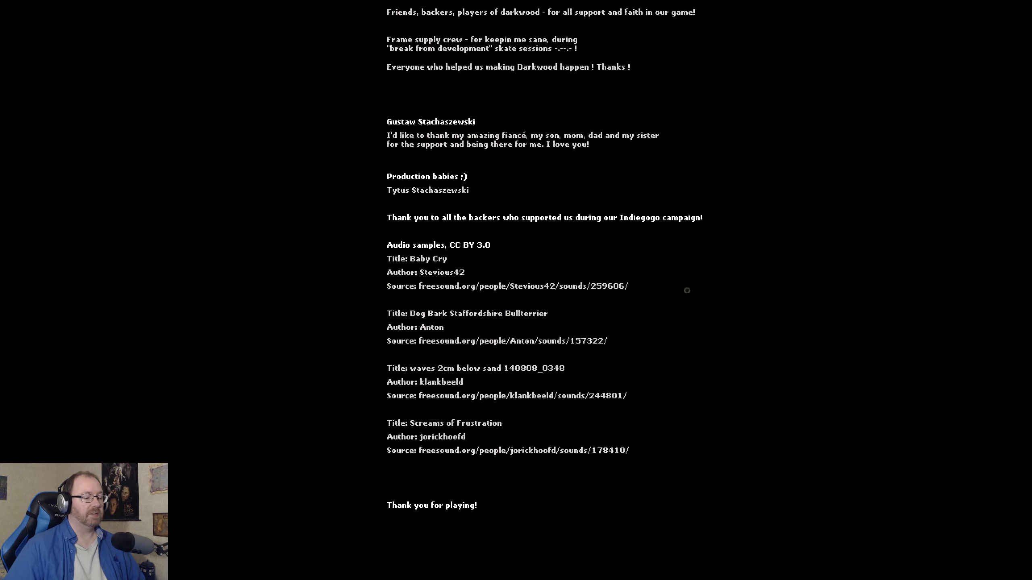
pyautogui.scroll(-3)
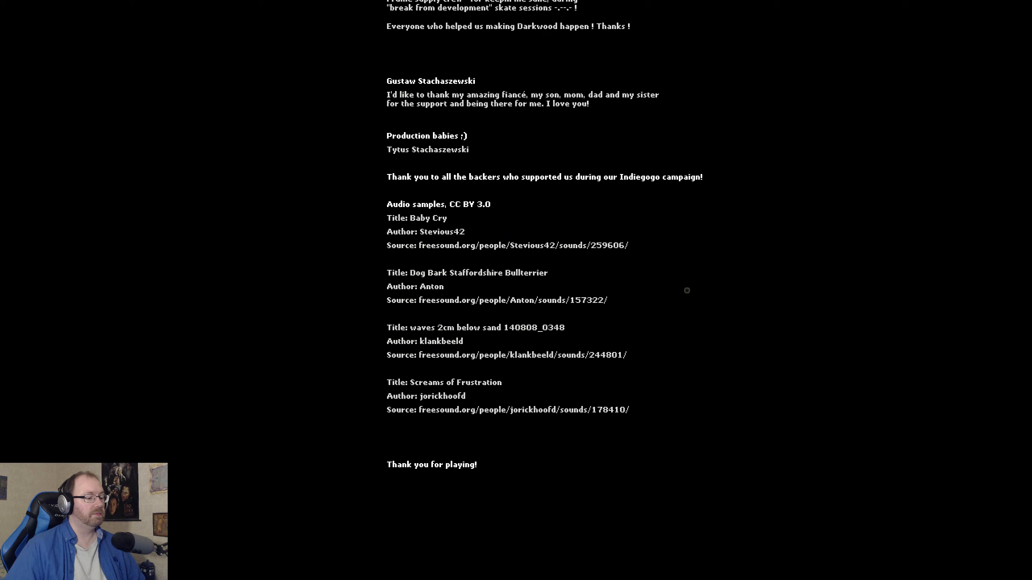